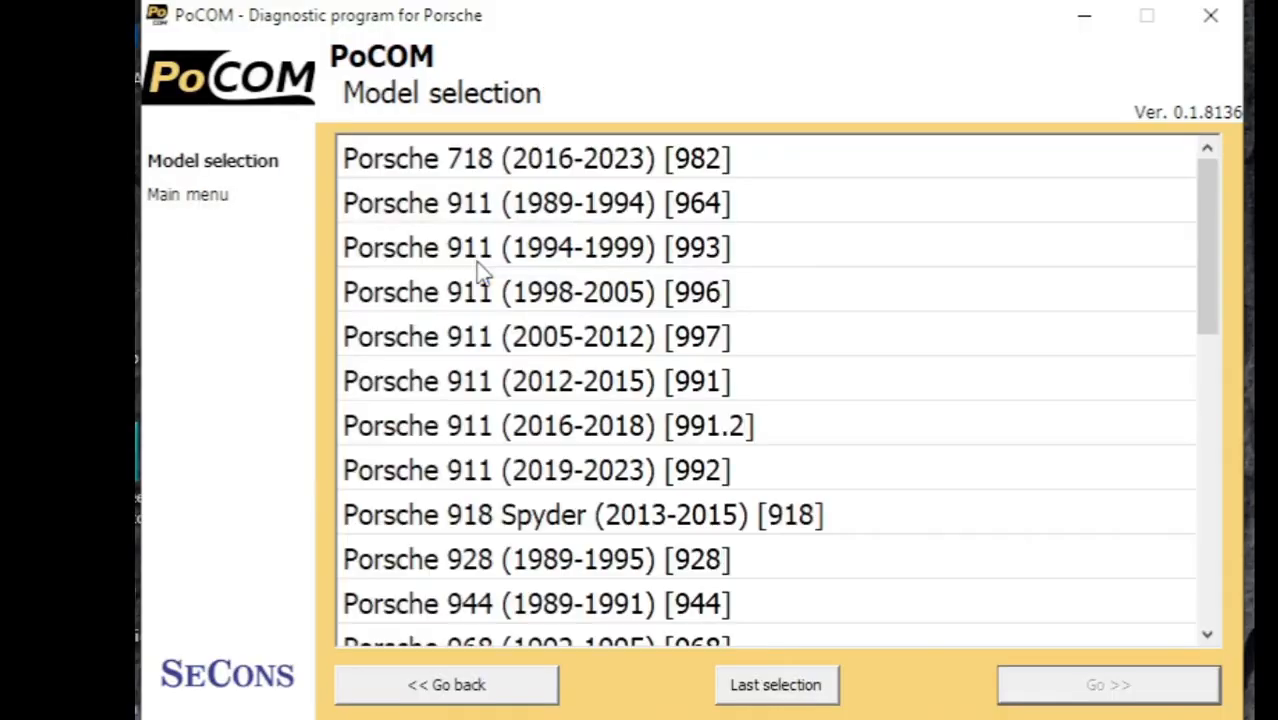
pyautogui.moveTo(1156, 284)
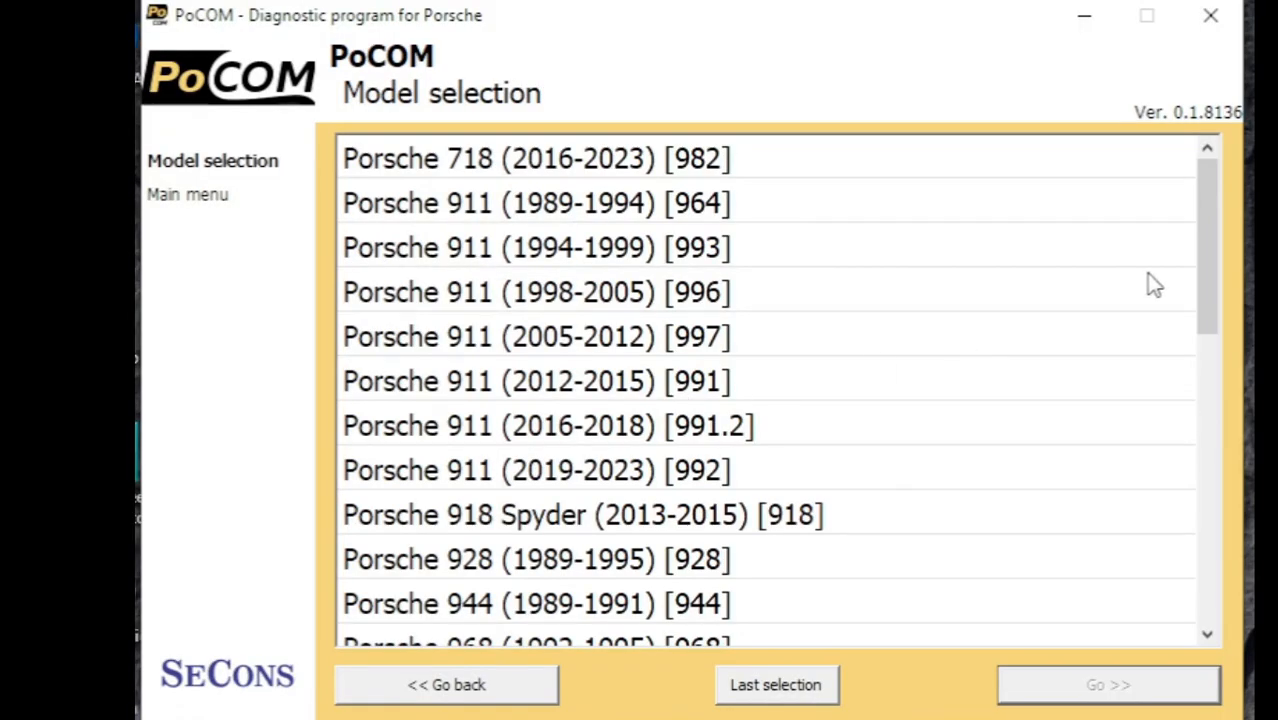
# - Select Porsche Boxster (2012-2016) [981] as the model and proceed to Auto-Scan
pyautogui.click(560, 514)
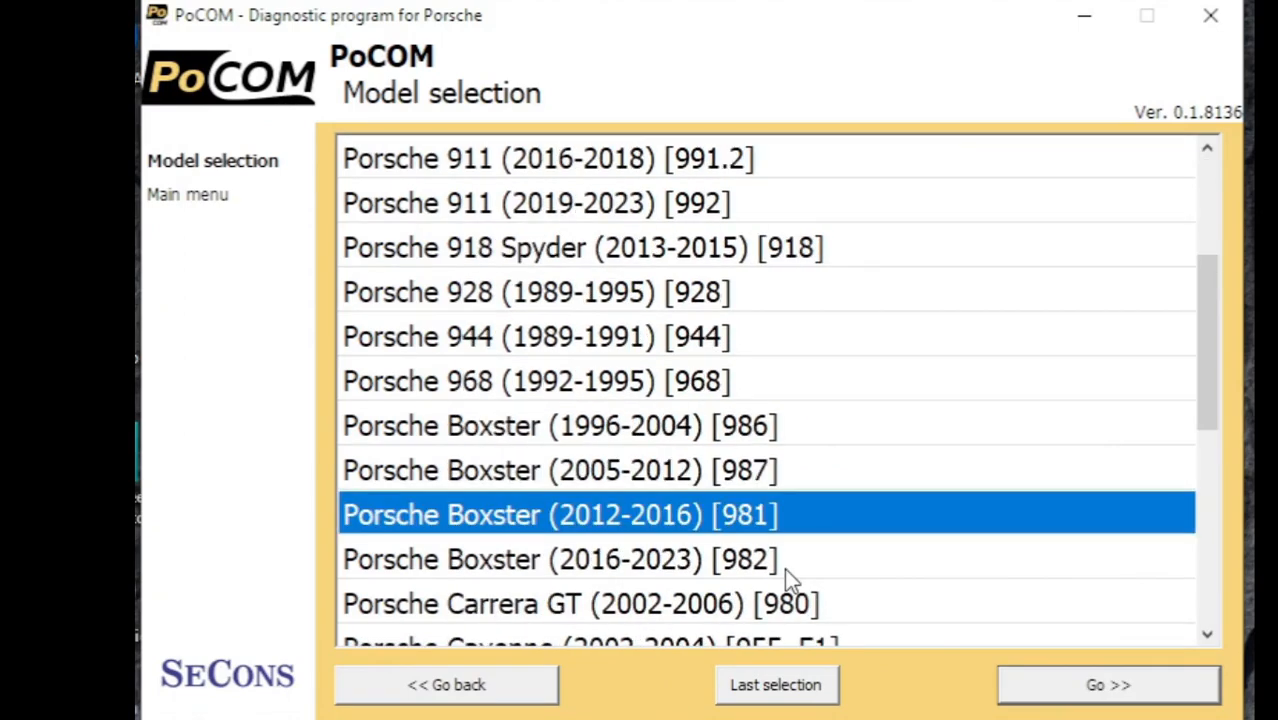
pyautogui.click(1108, 684)
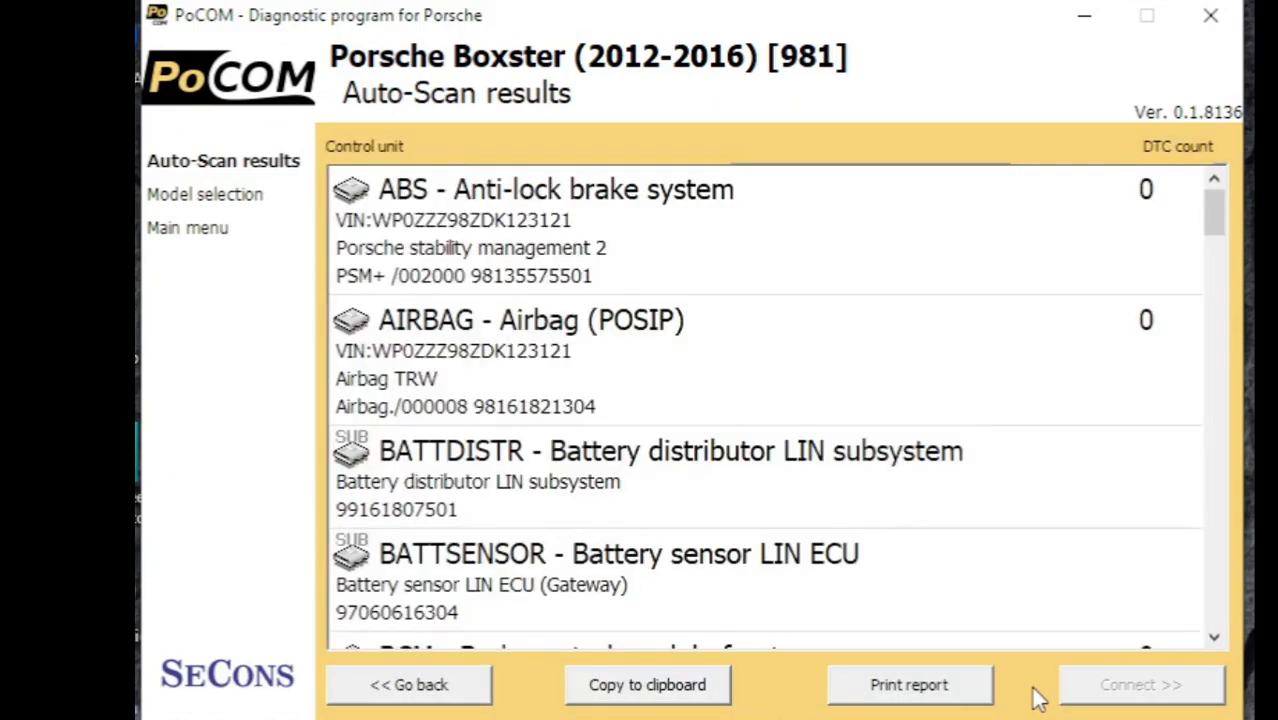
pyautogui.moveTo(1044, 698)
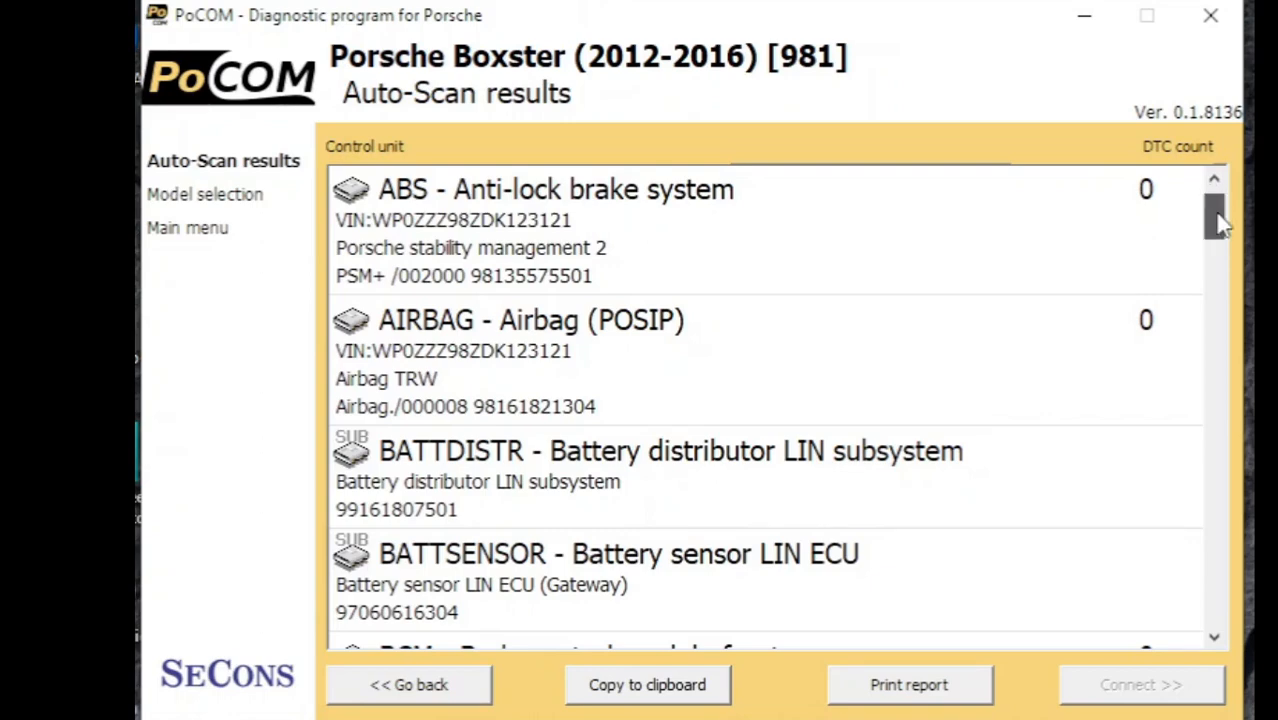
pyautogui.scroll(-3)
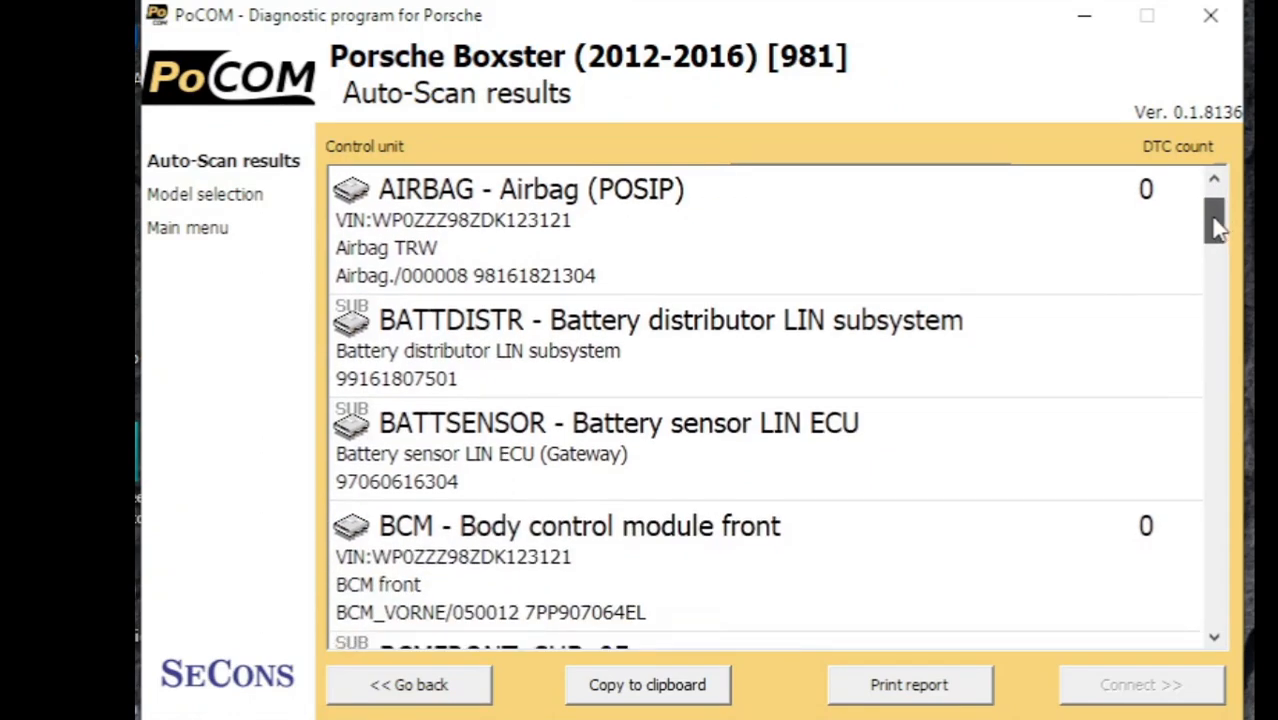
pyautogui.scroll(-3)
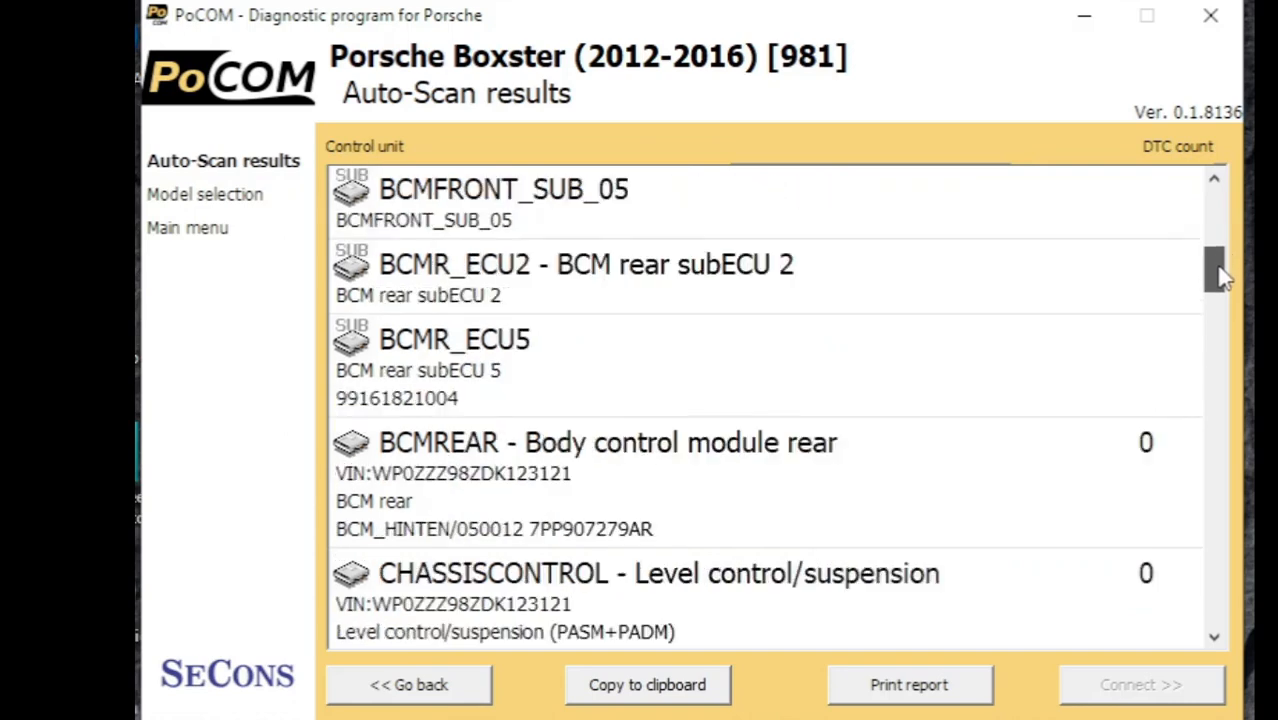
pyautogui.scroll(-3)
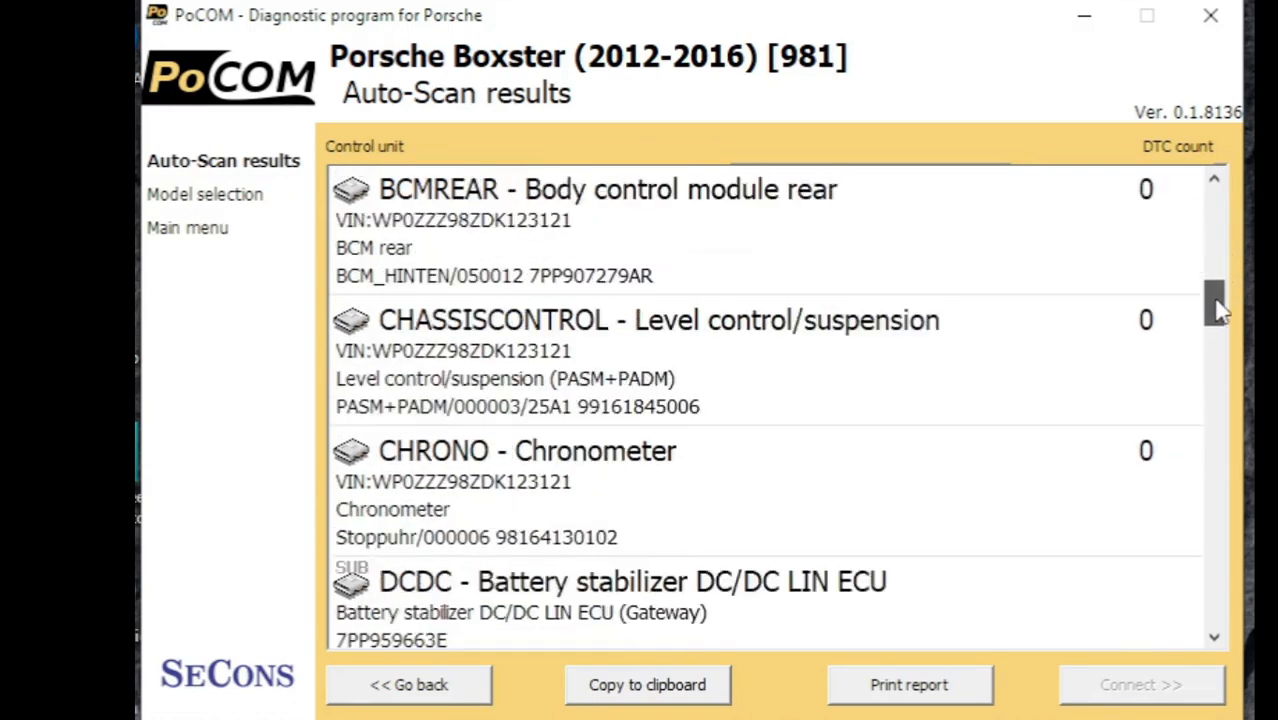
pyautogui.scroll(-3)
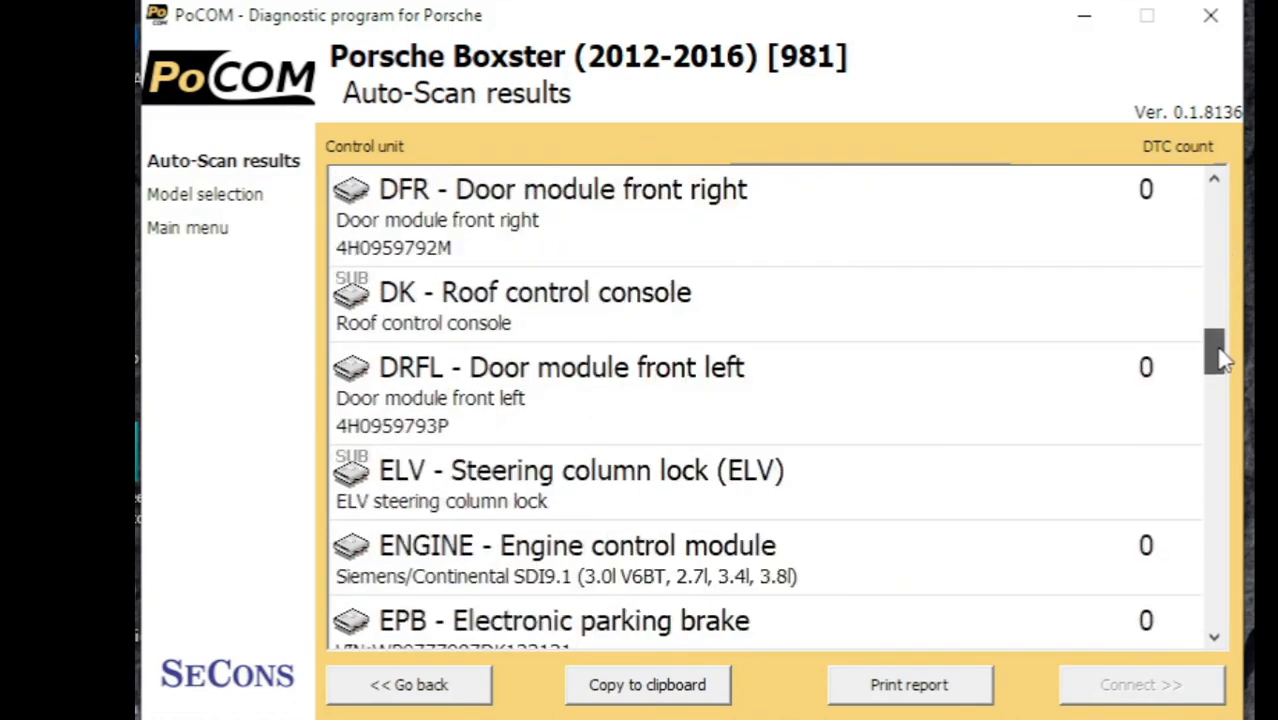
pyautogui.scroll(-3)
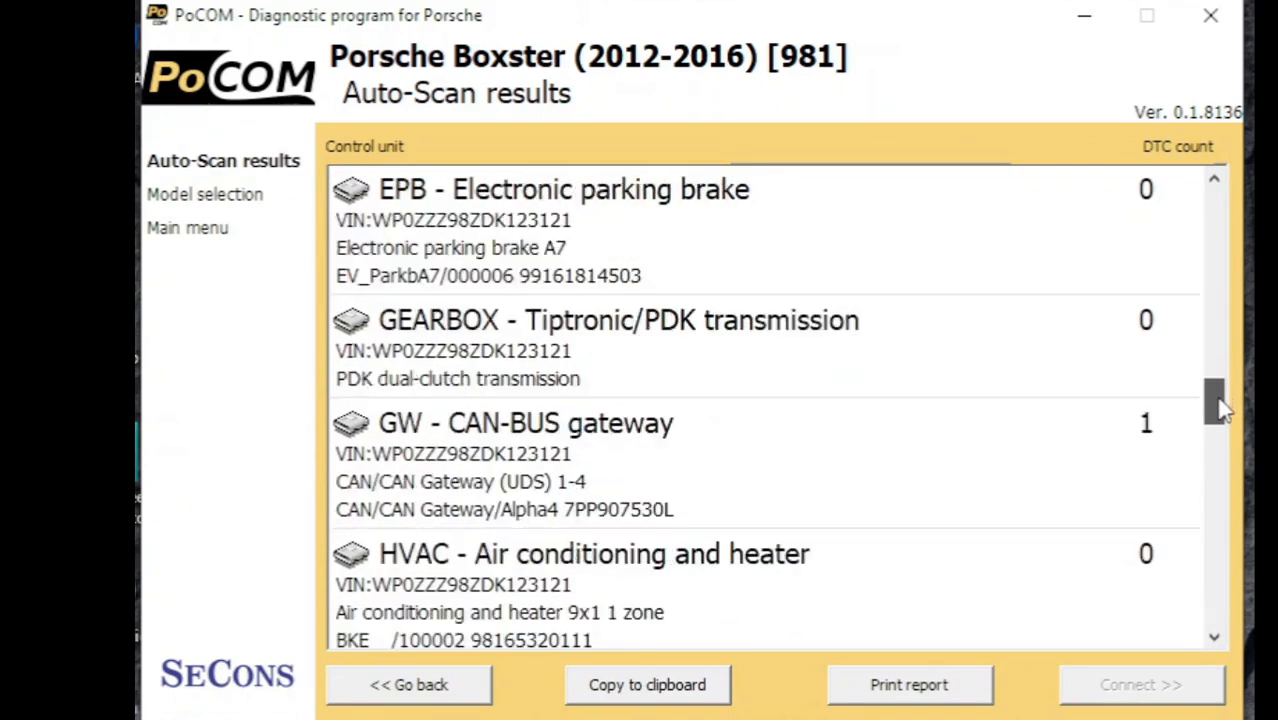
pyautogui.scroll(-3)
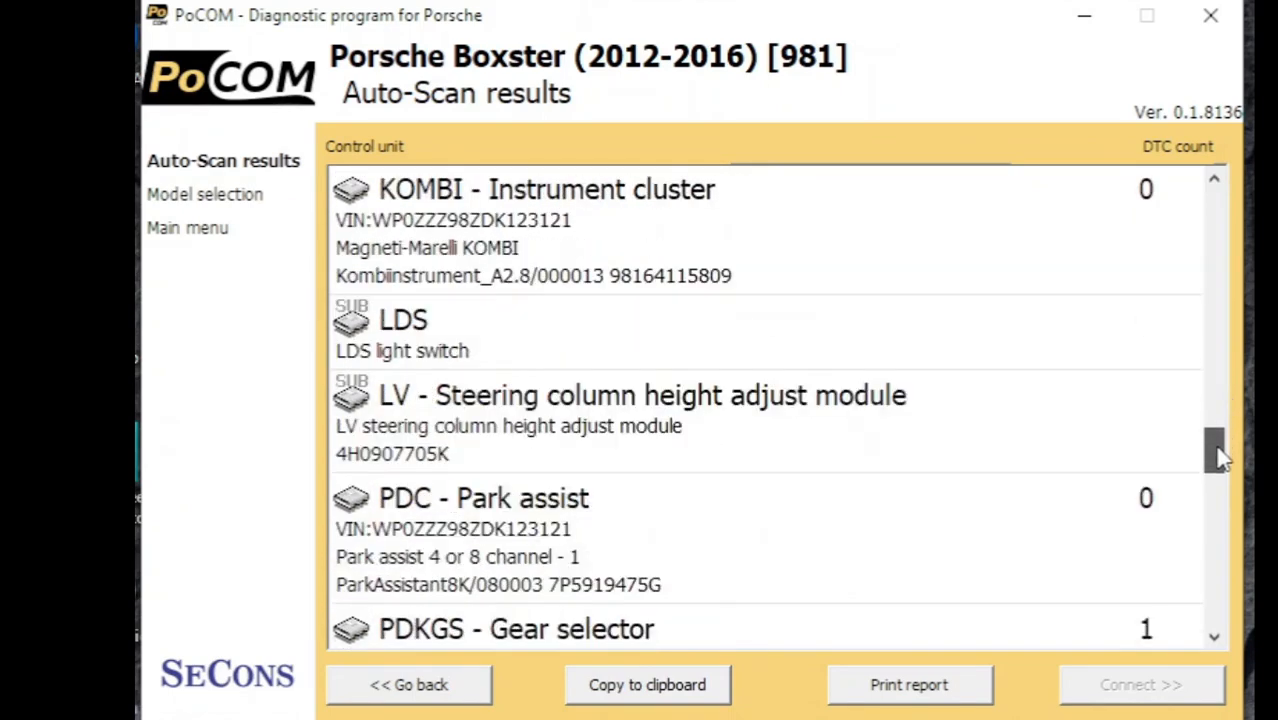
pyautogui.scroll(-3)
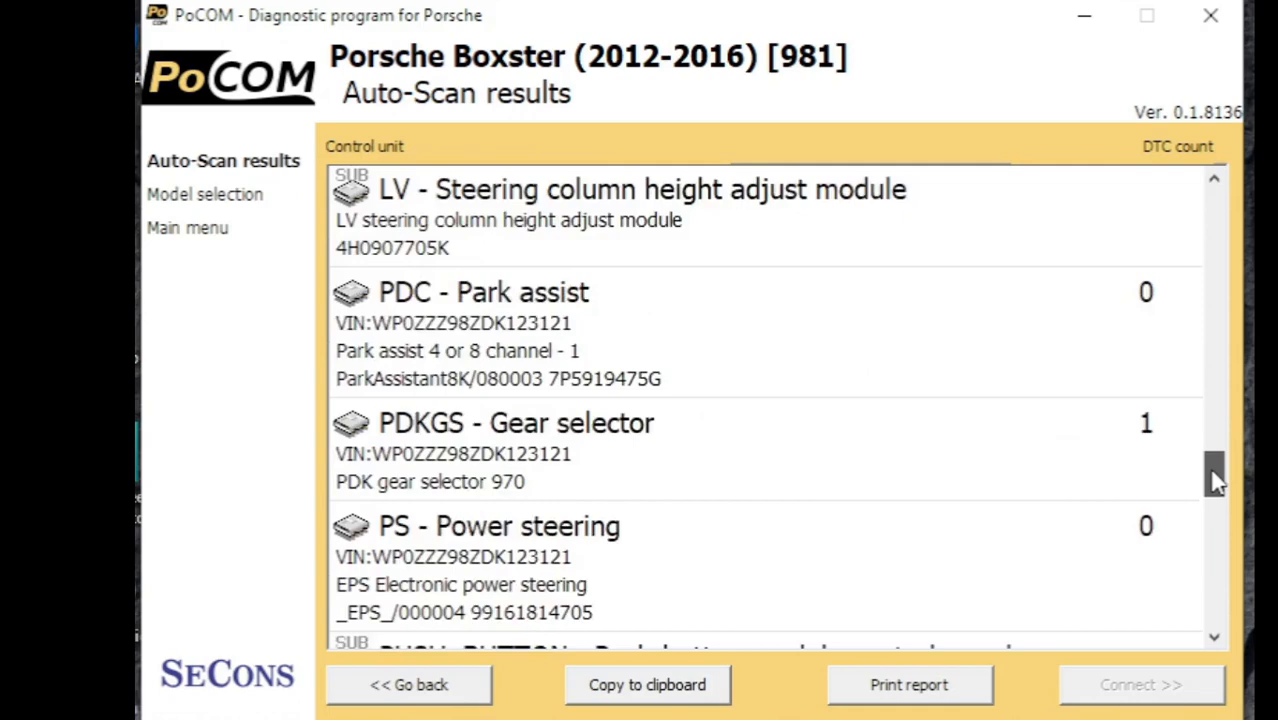
pyautogui.scroll(-3)
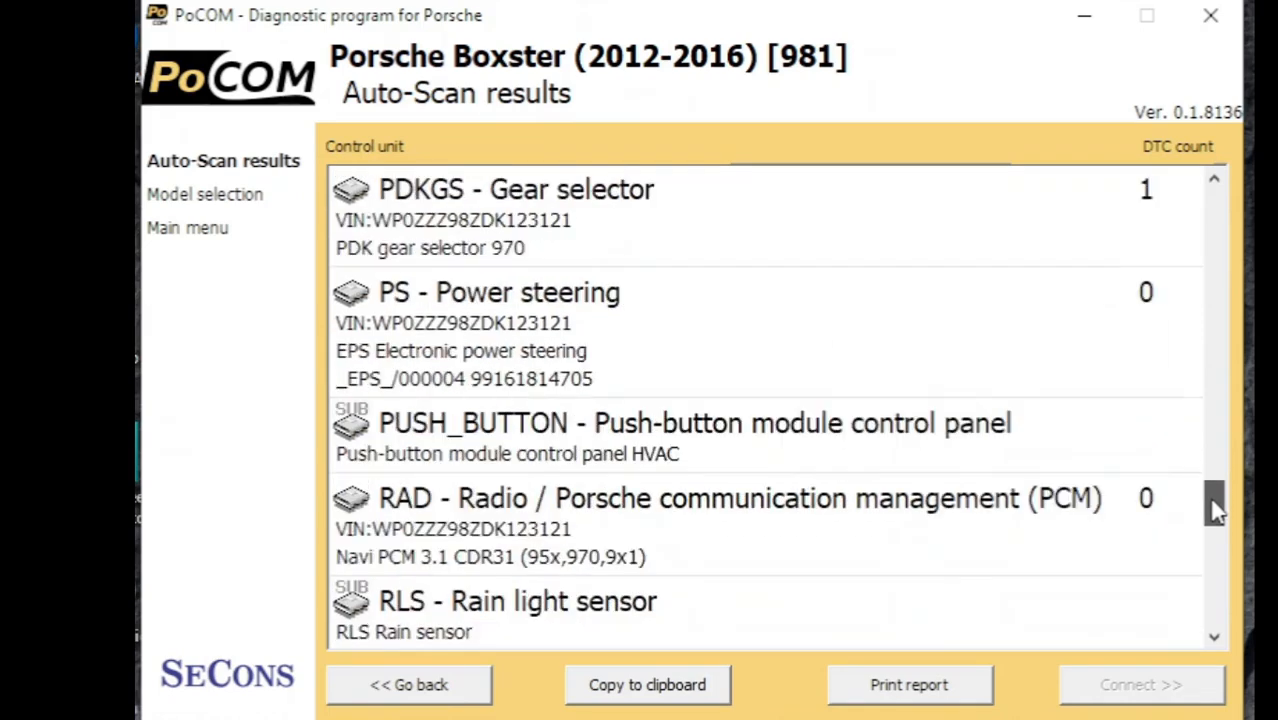
pyautogui.moveTo(1212, 500); pyautogui.dragTo(1212, 596)
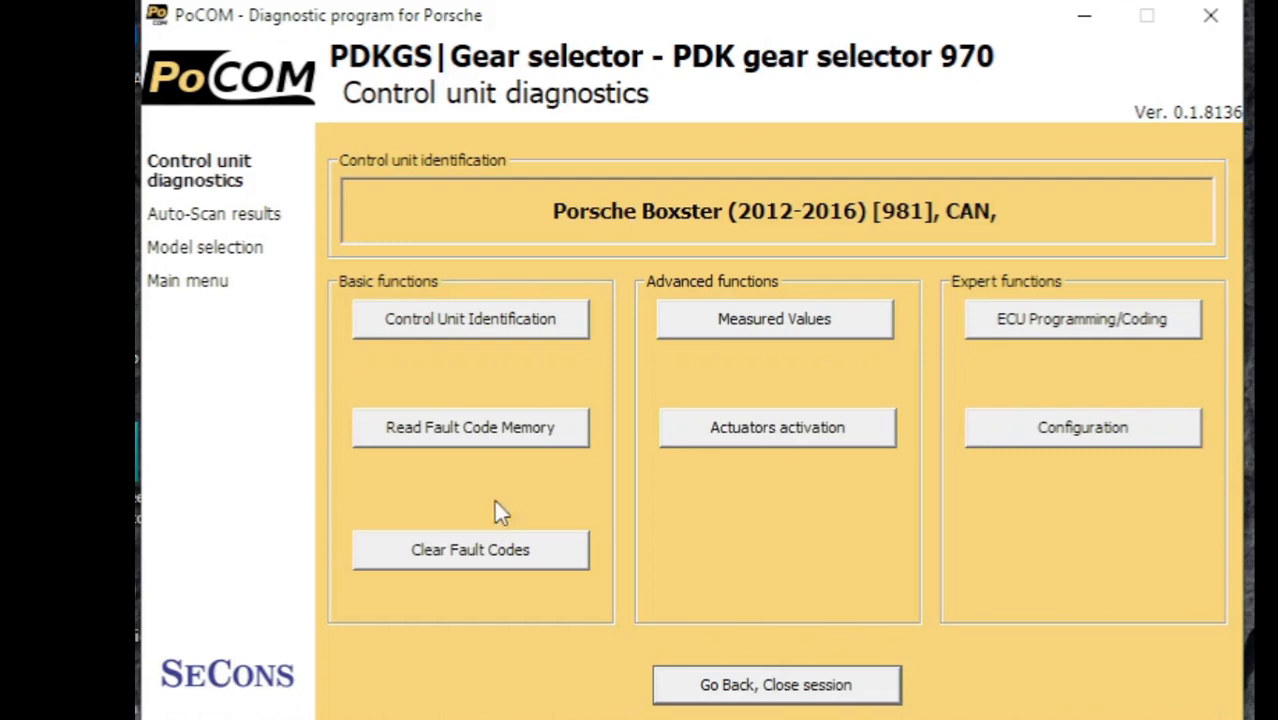
pyautogui.moveTo(416, 476)
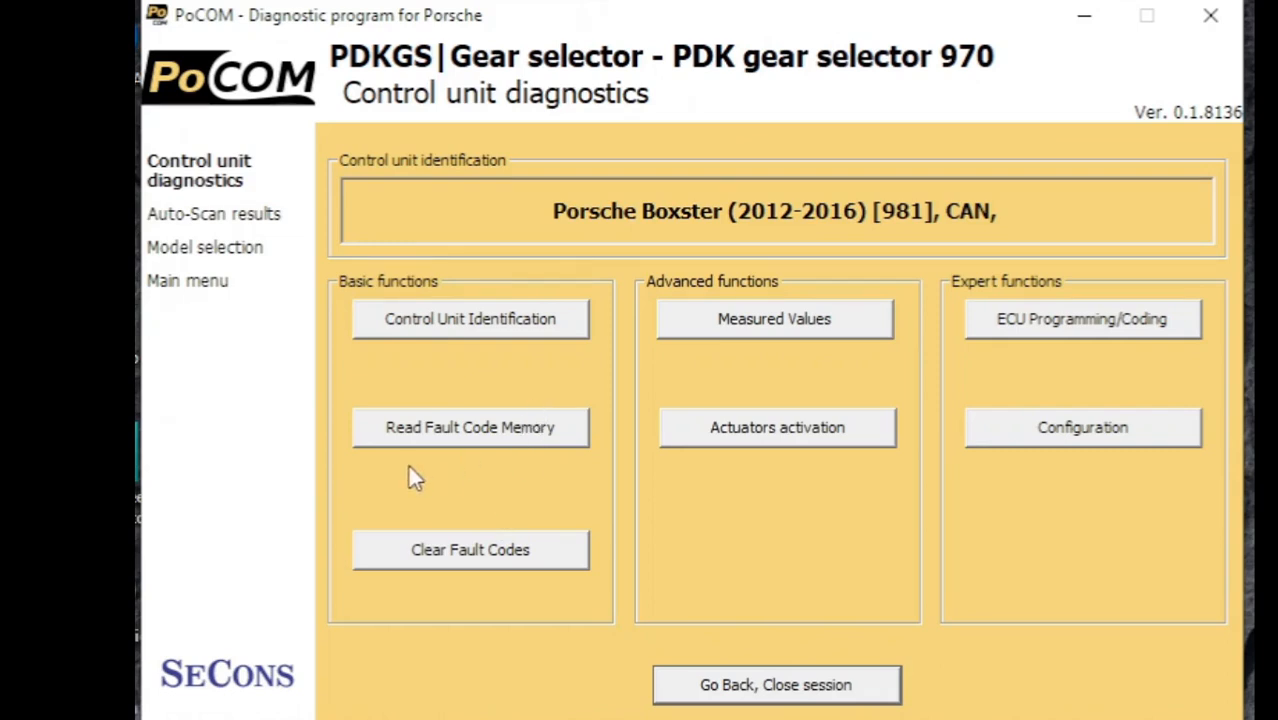
pyautogui.moveTo(544, 320)
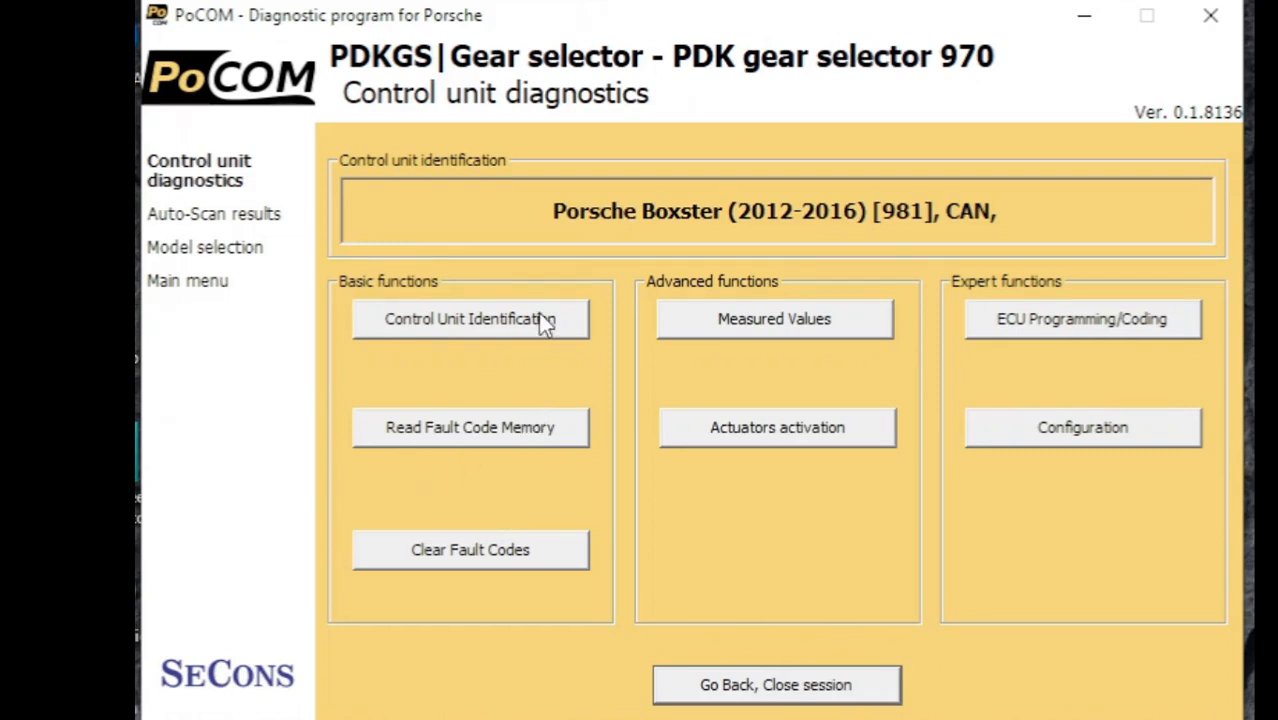
pyautogui.moveTo(548, 414)
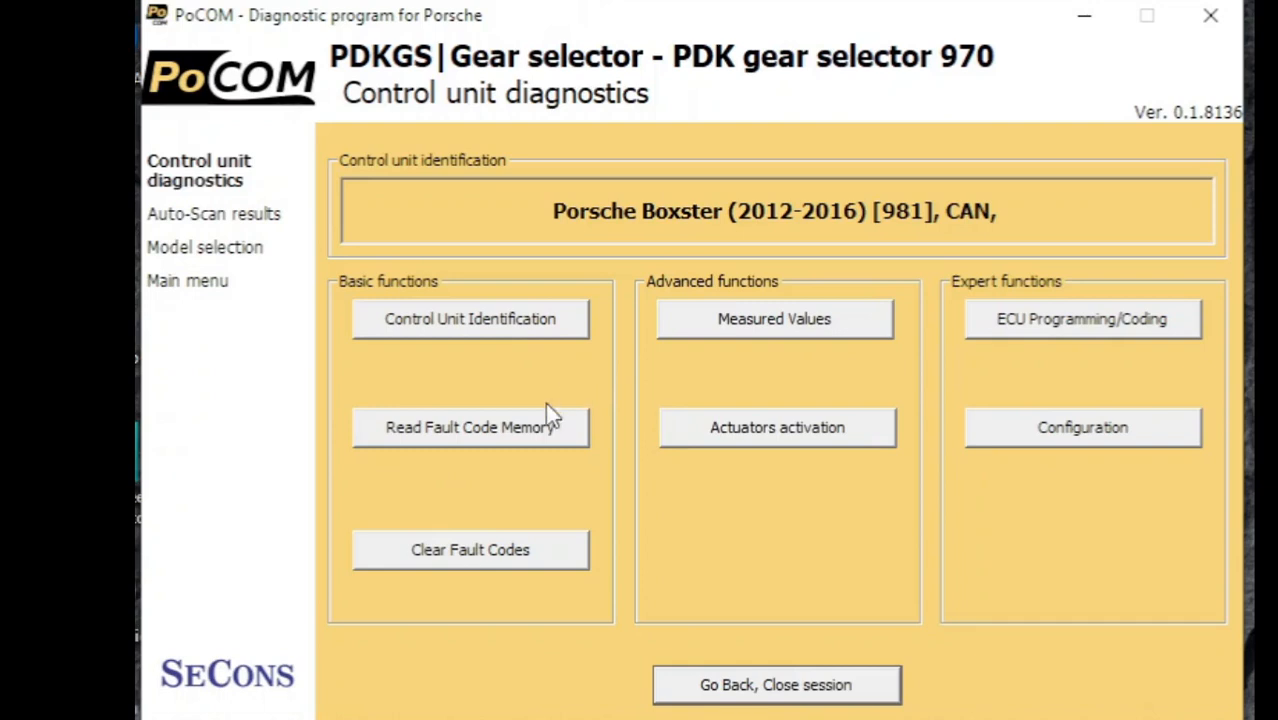
# - Read the PDKGS gear selector's fault memory, showing stored code P1802
pyautogui.click(470, 428)
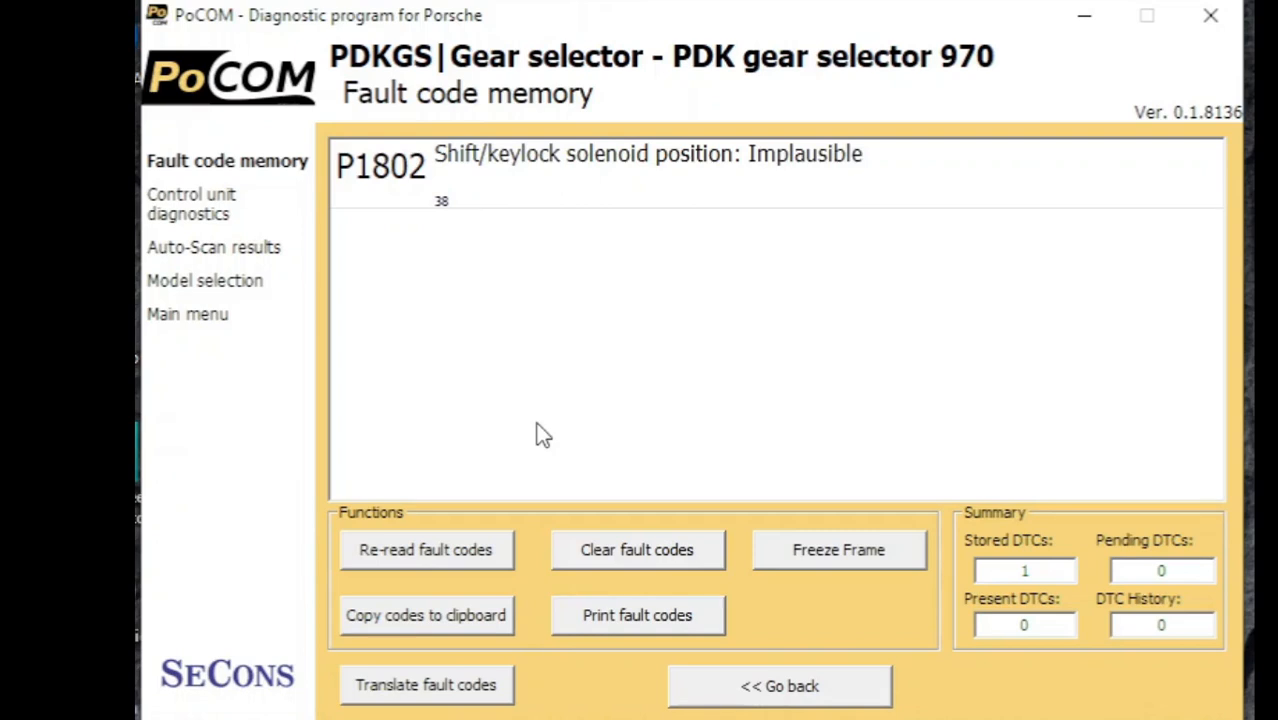
pyautogui.moveTo(588, 512)
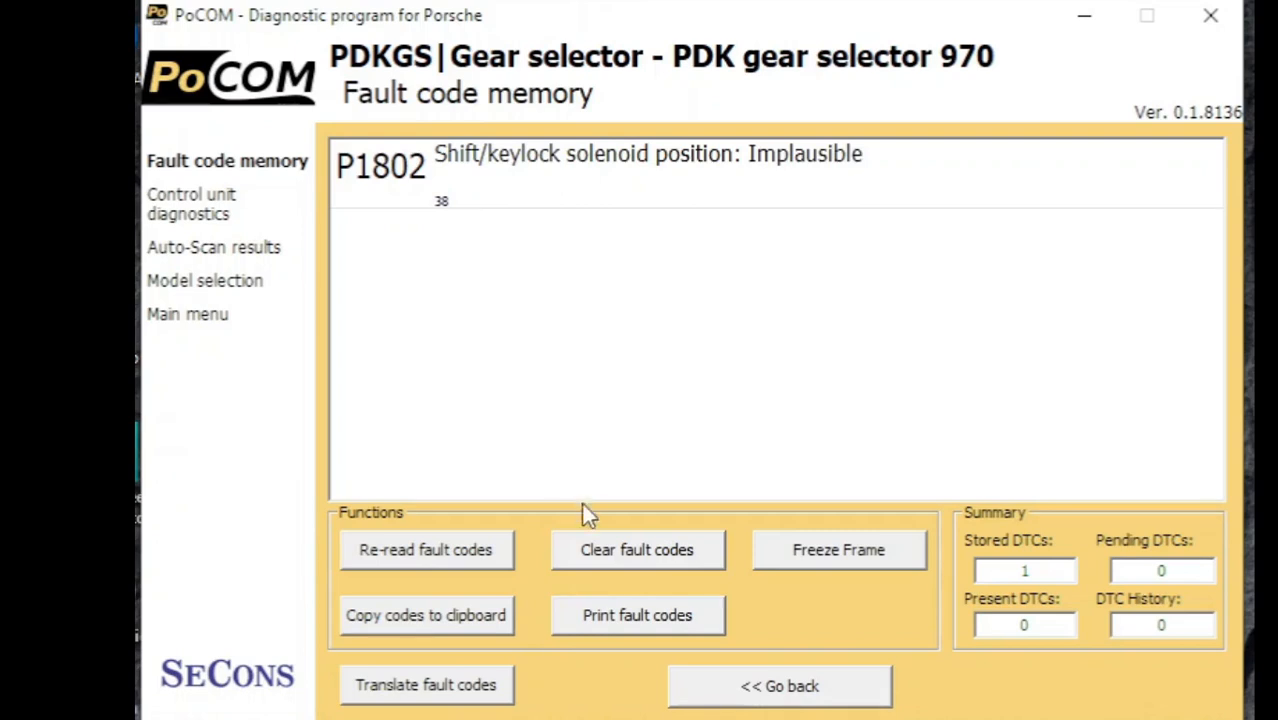
pyautogui.moveTo(610, 556)
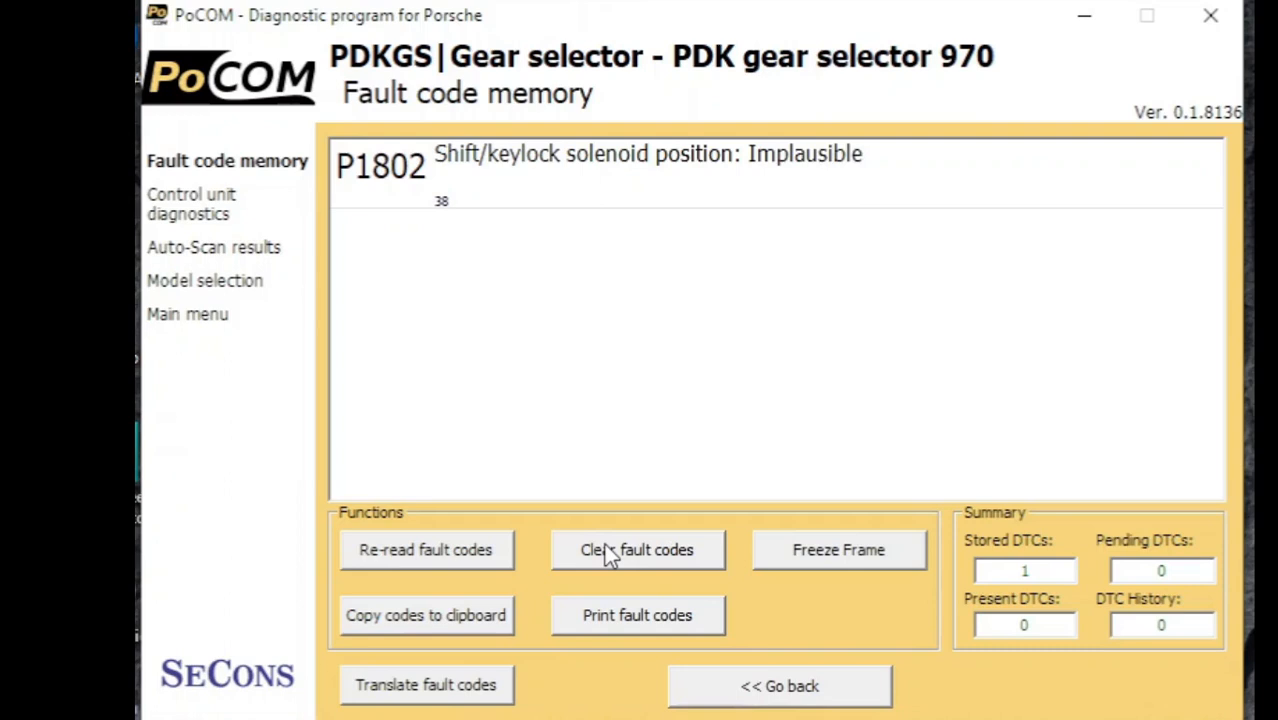
# - Clear the gear selector's P1802 fault code and confirm the cleared message
pyautogui.click(636, 548)
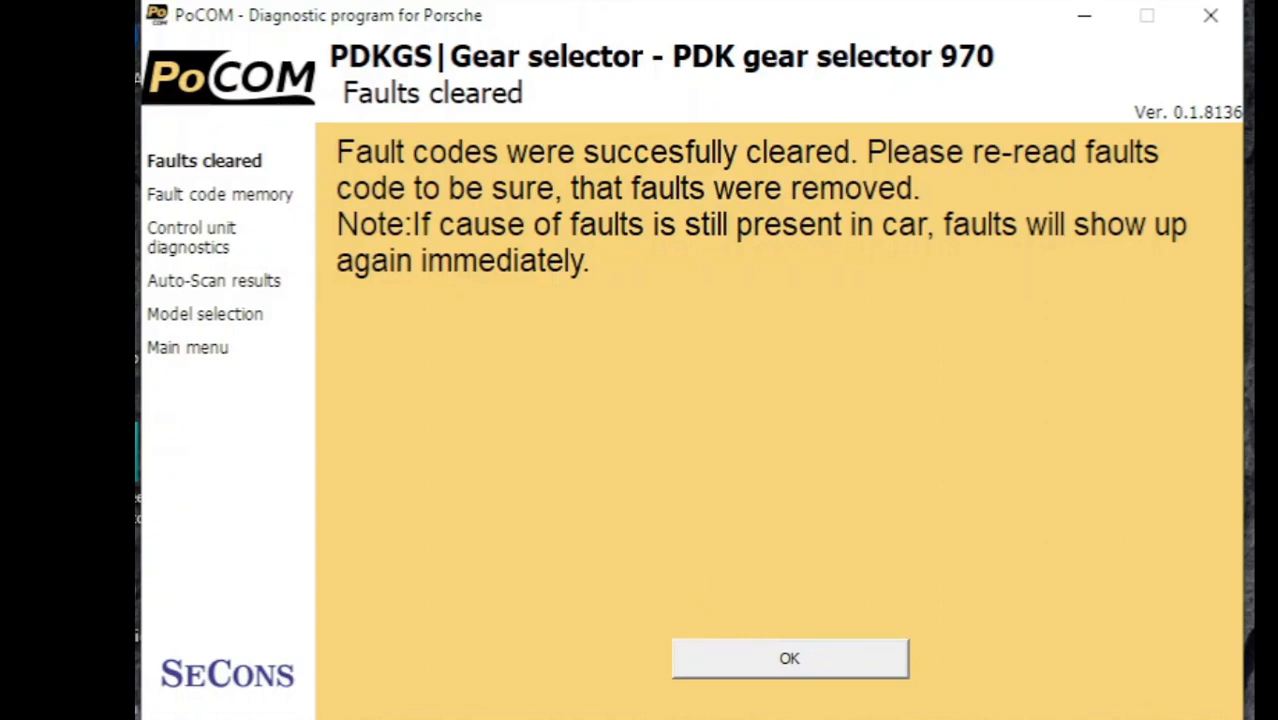
pyautogui.click(788, 658)
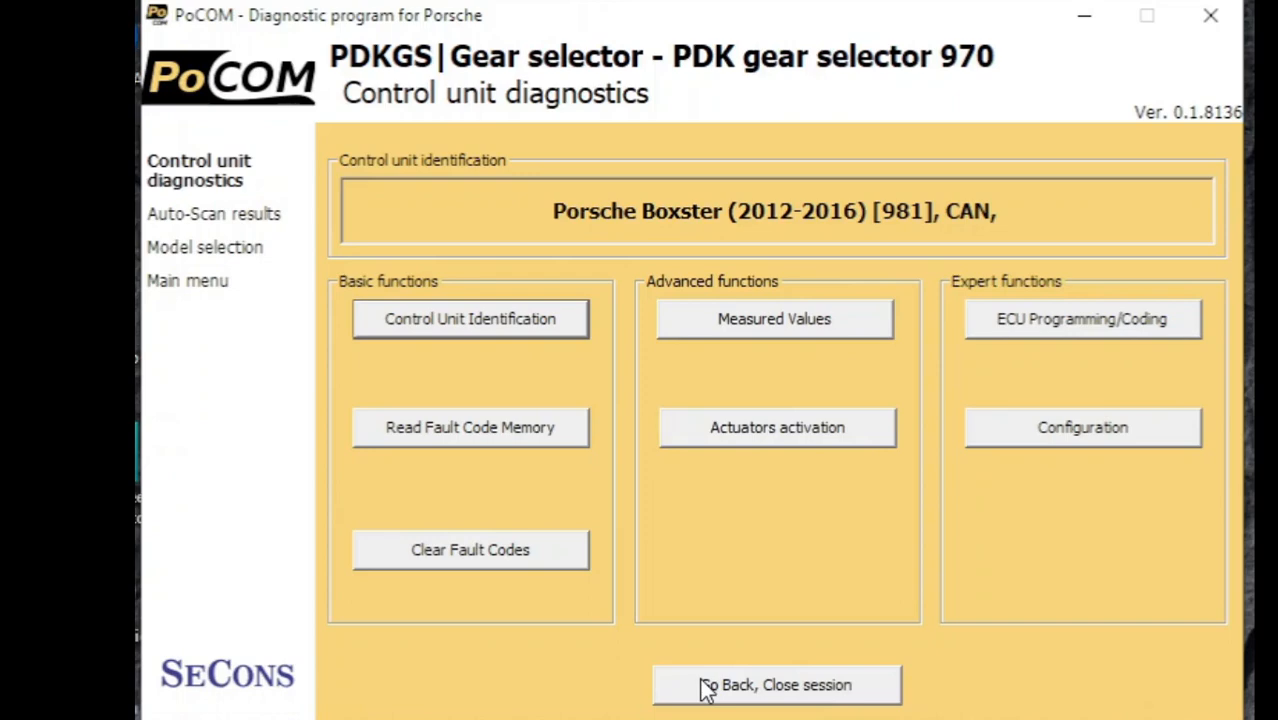
# - Leave the gear selector session and scroll the Auto-Scan results down to the GW - CAN-BUS gateway entry
pyautogui.click(776, 684)
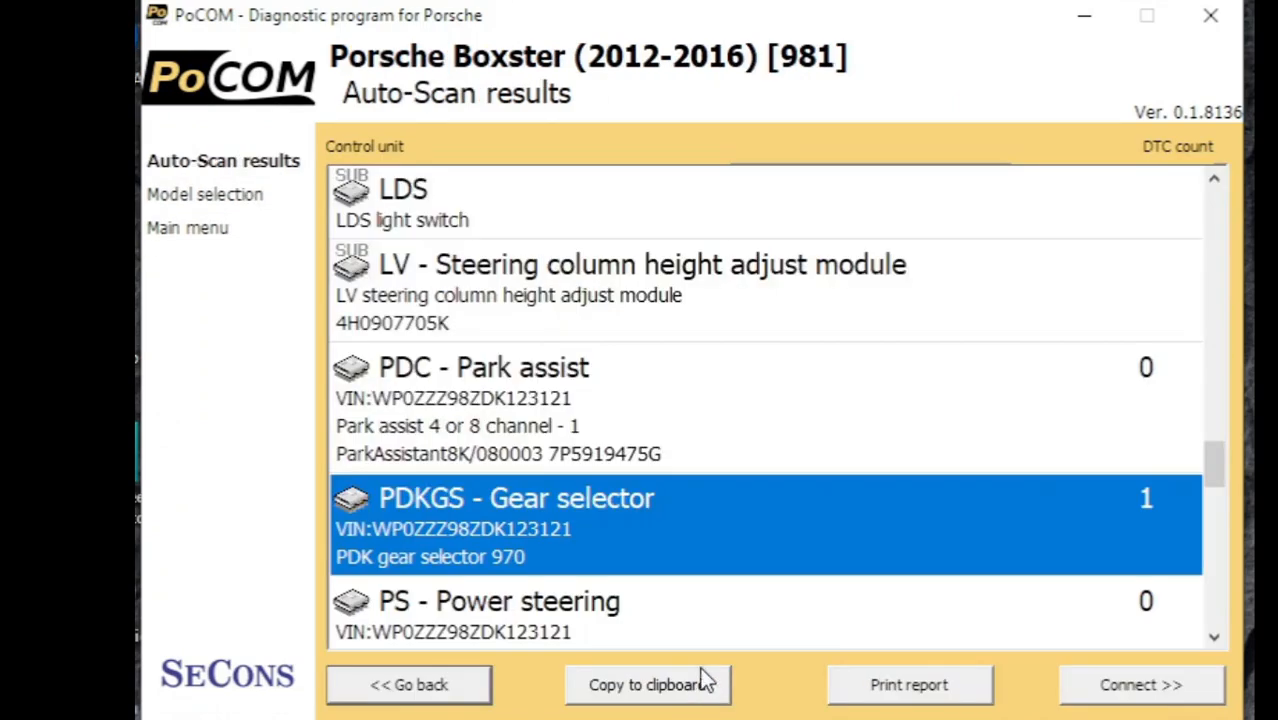
pyautogui.moveTo(1184, 418)
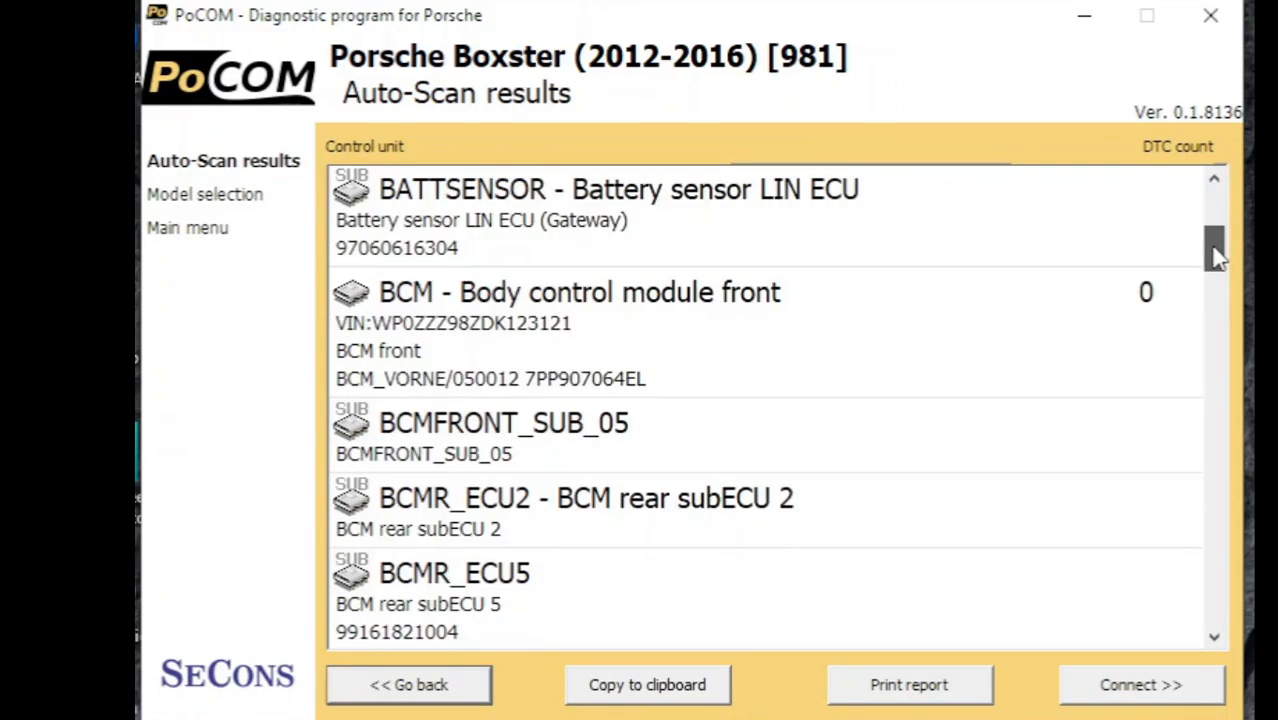
pyautogui.scroll(-3)
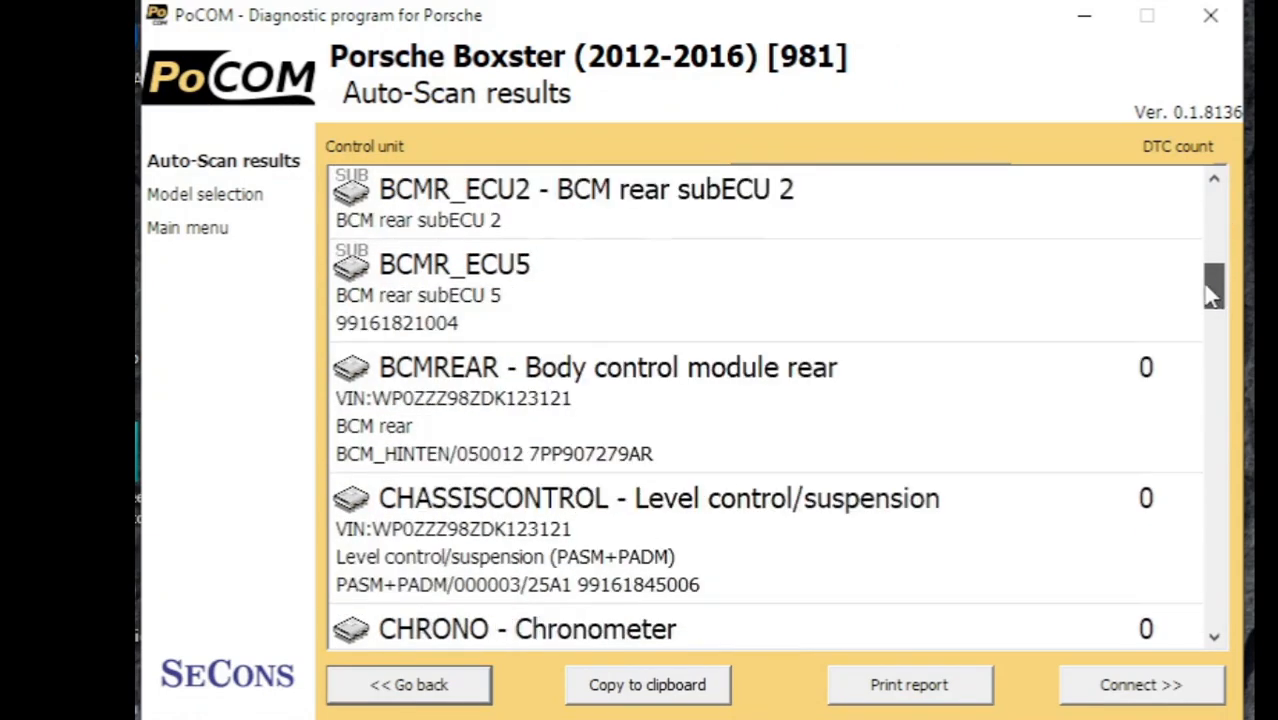
pyautogui.scroll(-3)
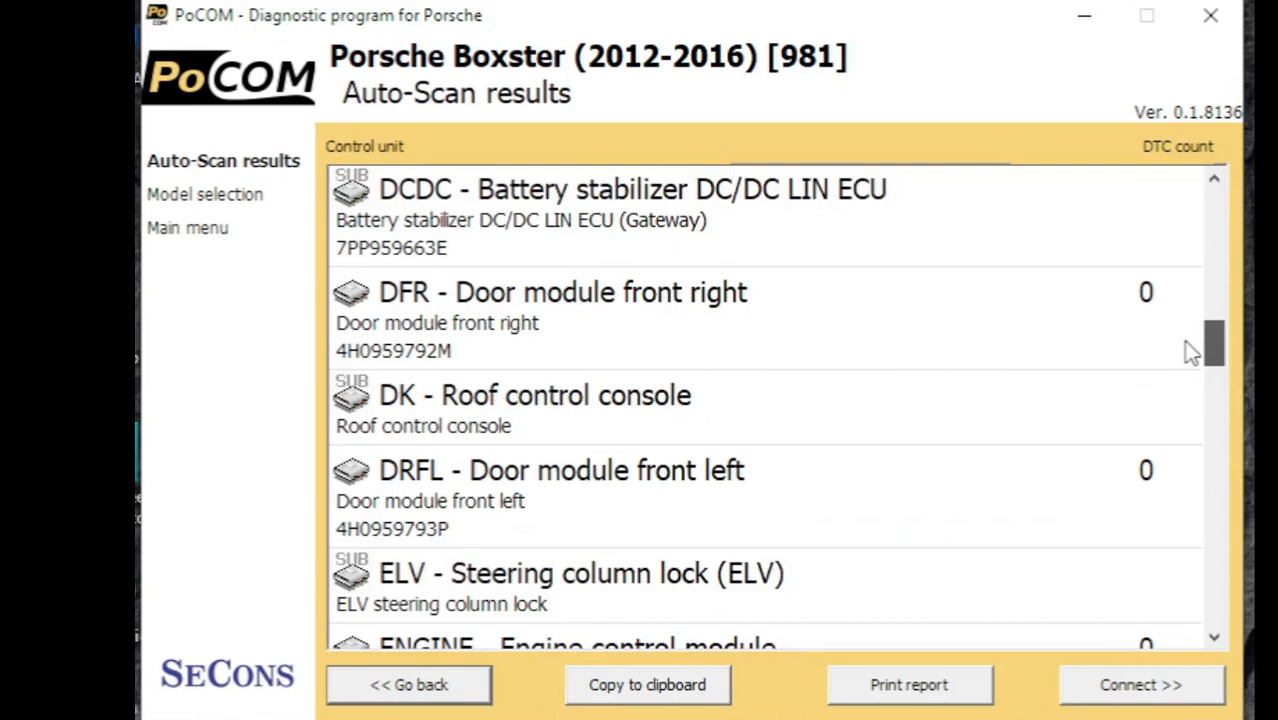
pyautogui.scroll(-3)
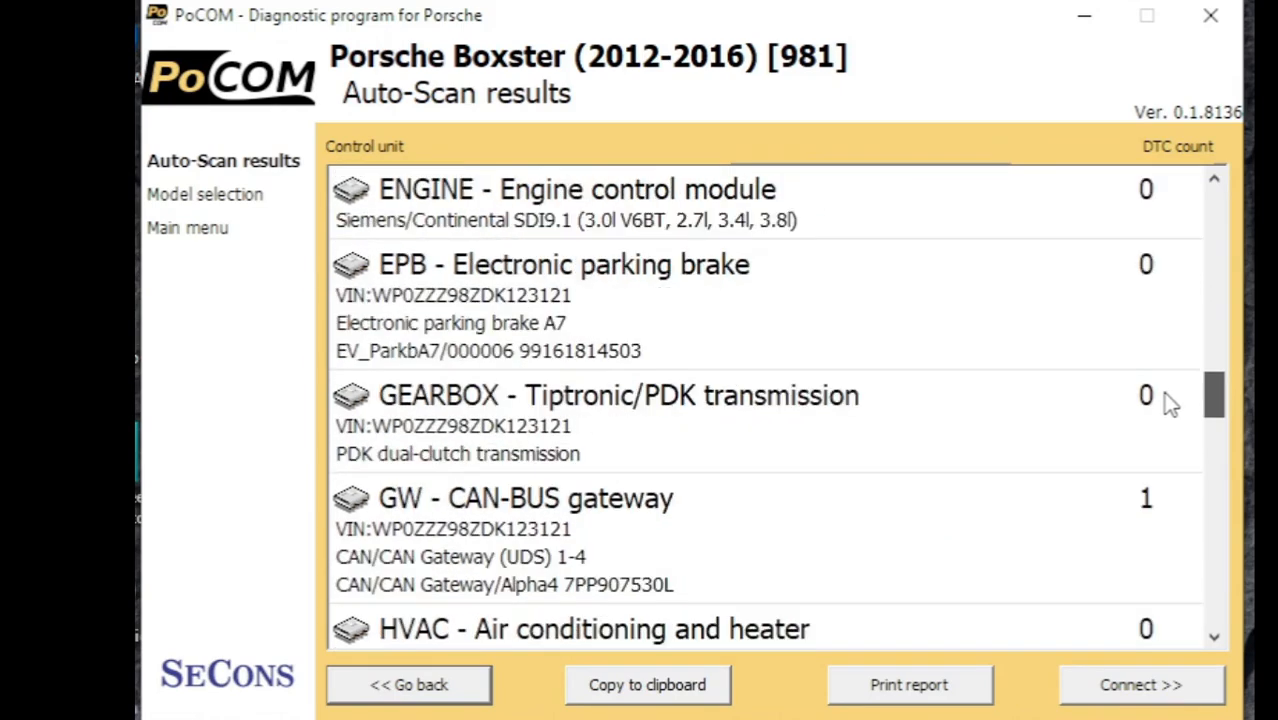
pyautogui.moveTo(756, 516)
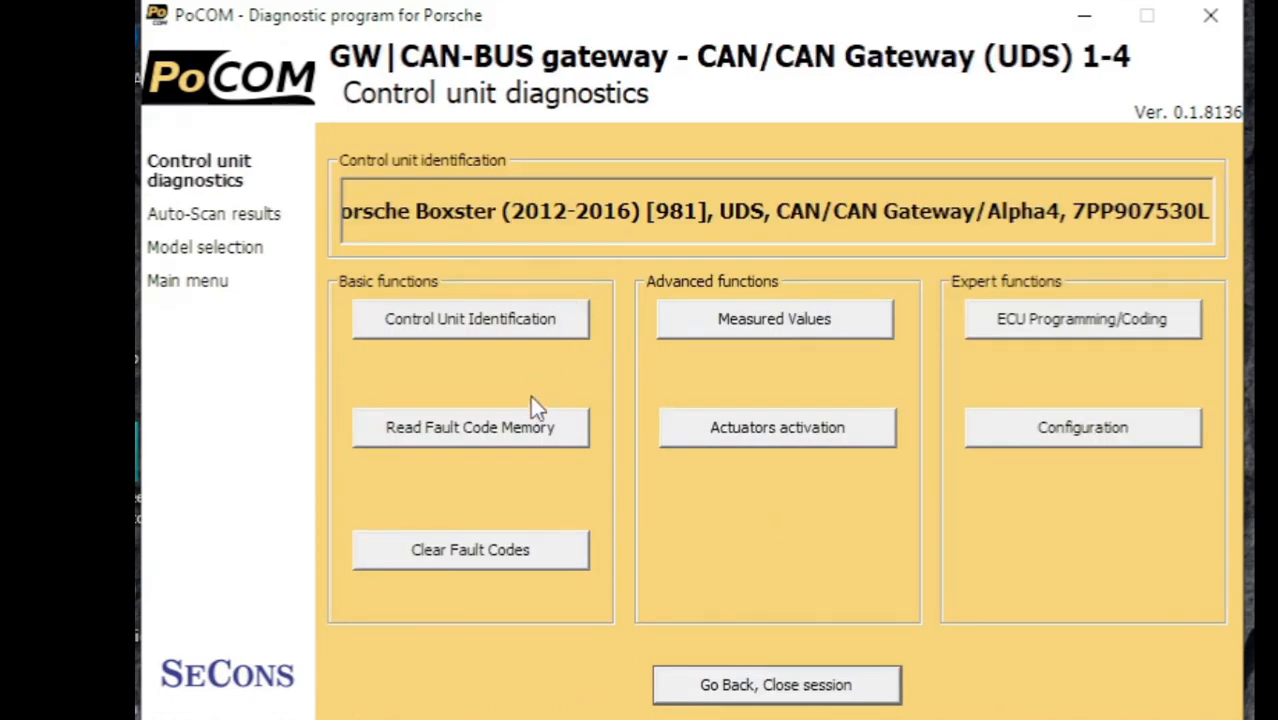
# - Read and clear the gateway's fault 1025 HSB: Power on reset, then return to its functions
pyautogui.click(470, 428)
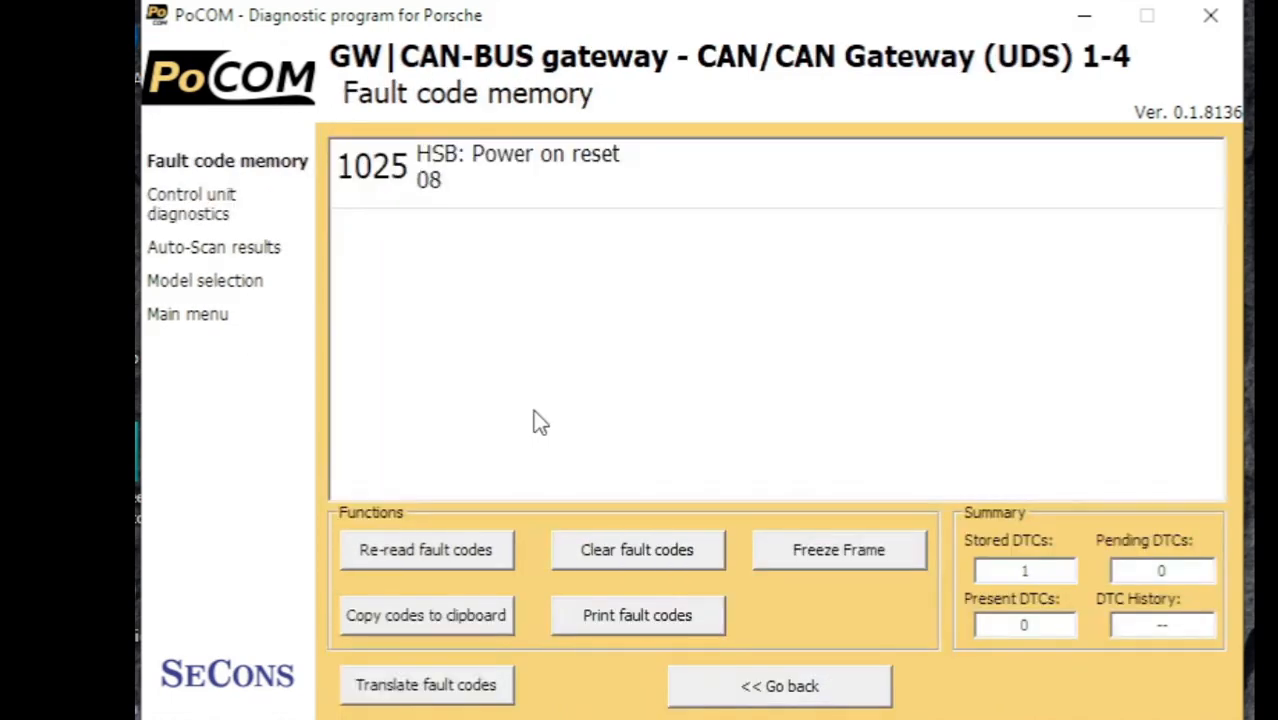
pyautogui.moveTo(630, 528)
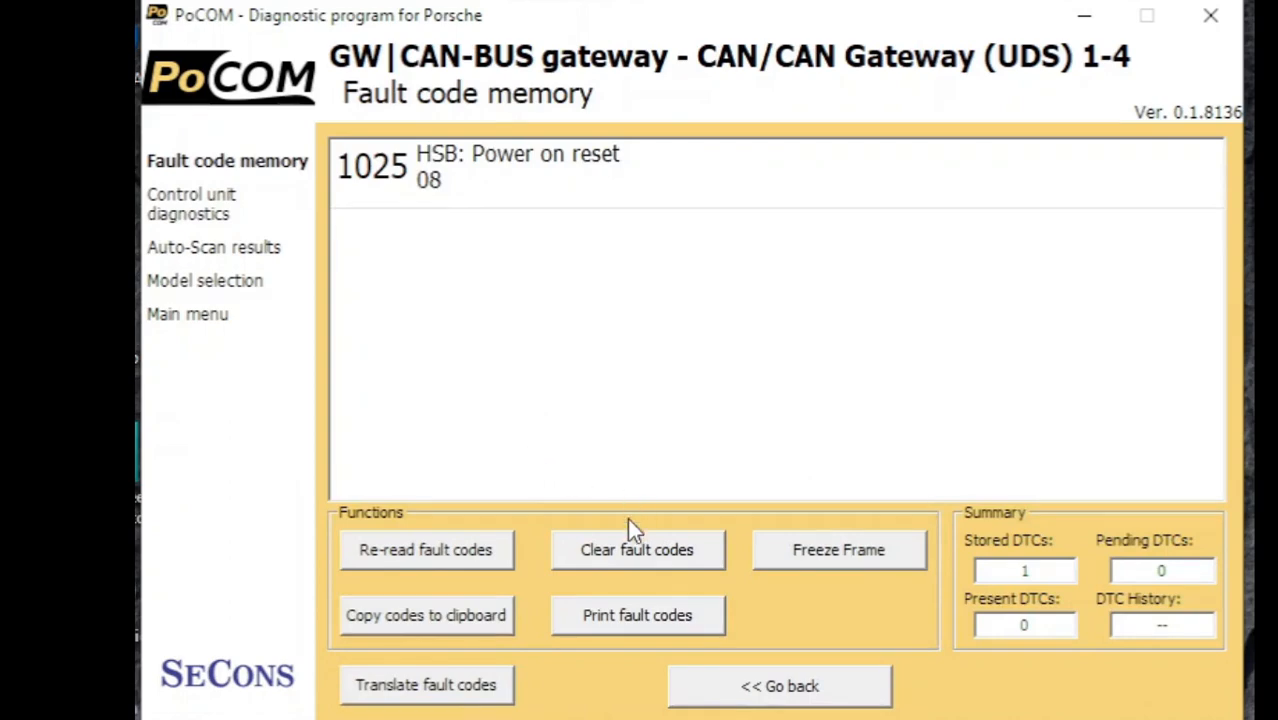
pyautogui.click(636, 548)
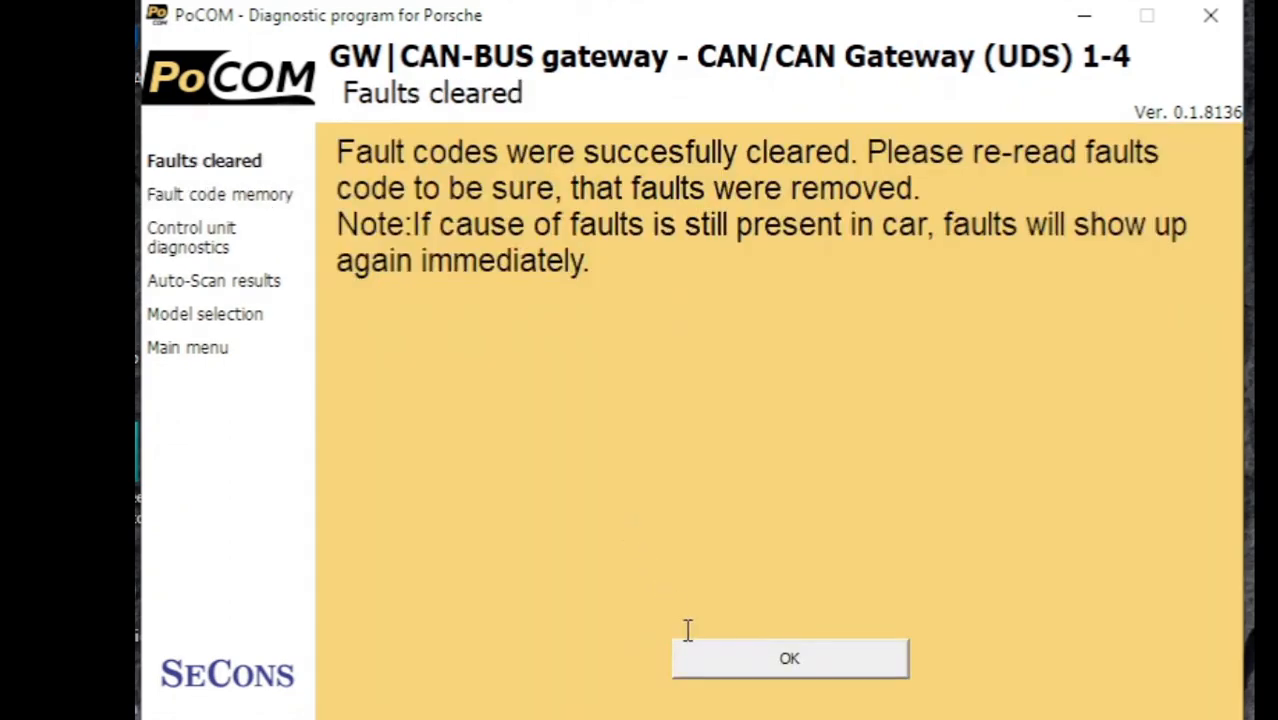
pyautogui.click(788, 658)
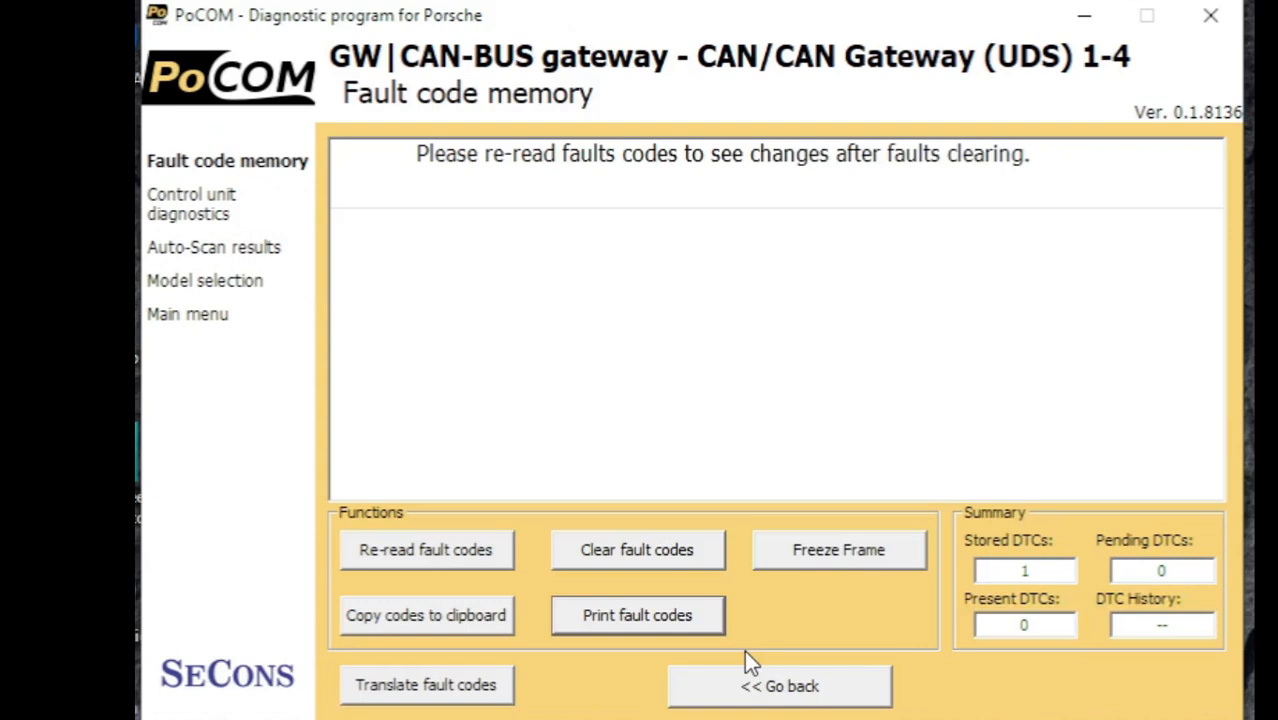
pyautogui.moveTo(804, 684)
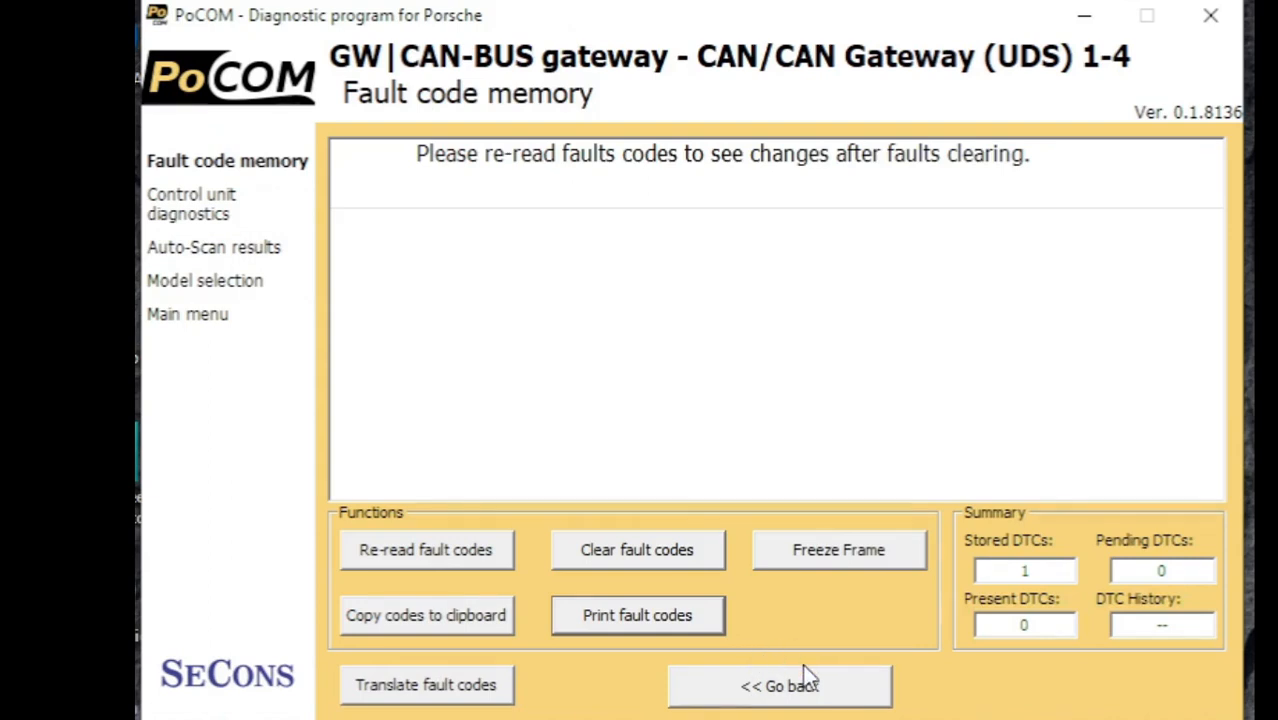
pyautogui.click(780, 684)
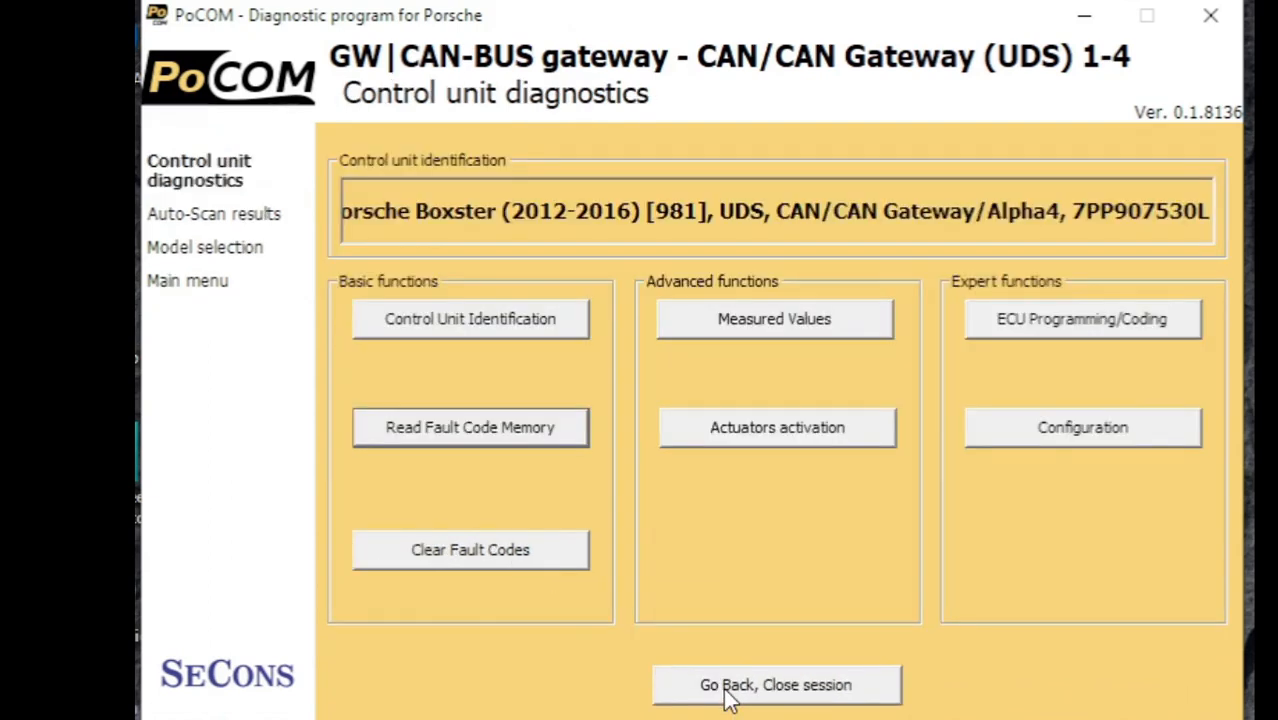
pyautogui.moveTo(810, 660)
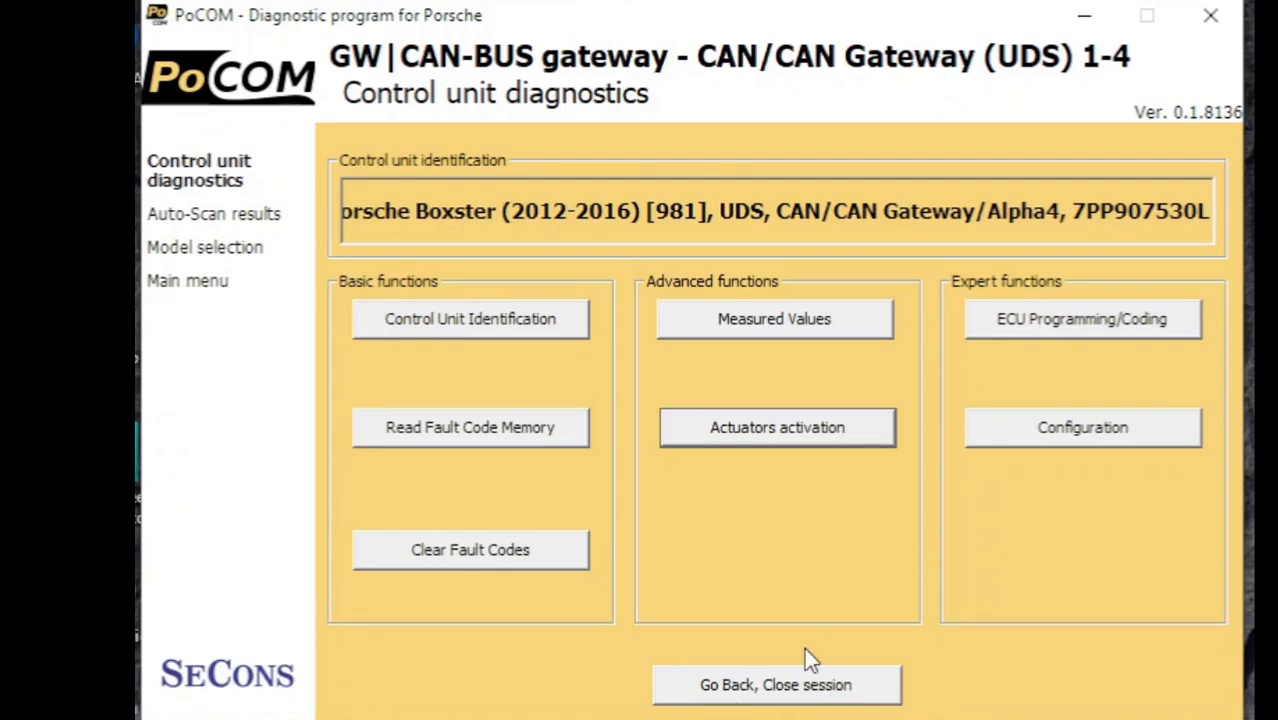
pyautogui.click(1082, 428)
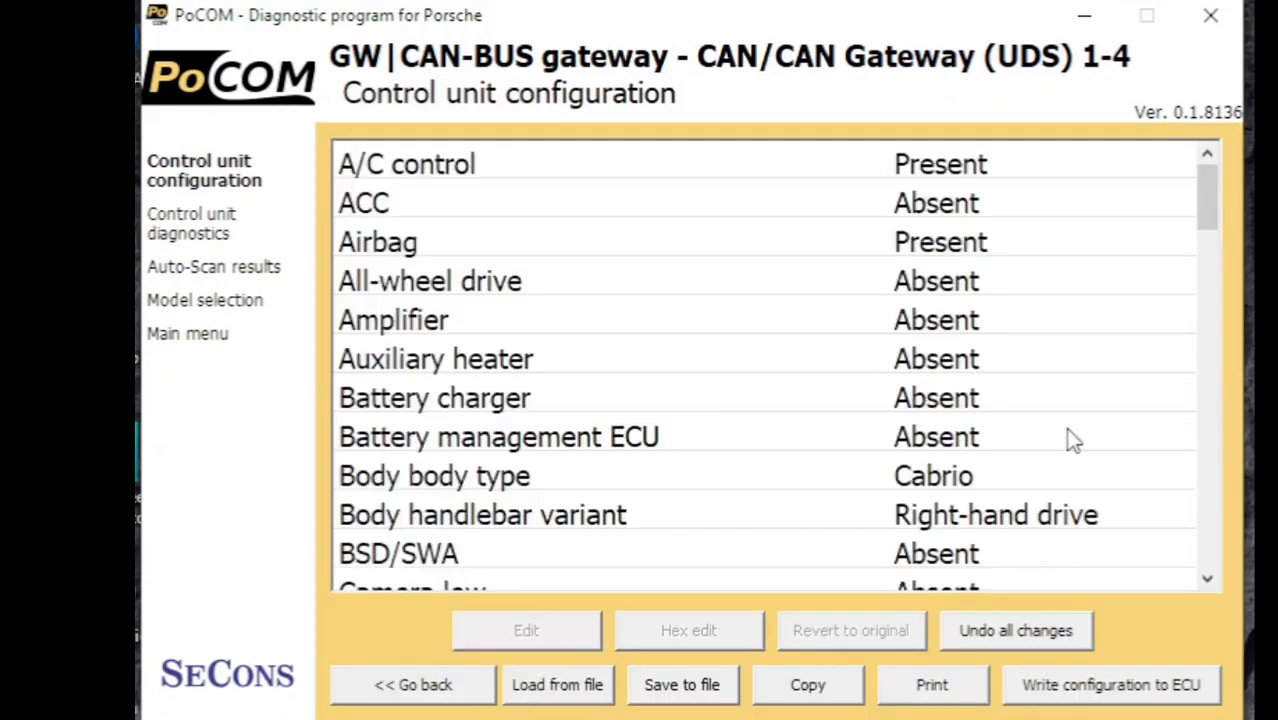
pyautogui.moveTo(1024, 484)
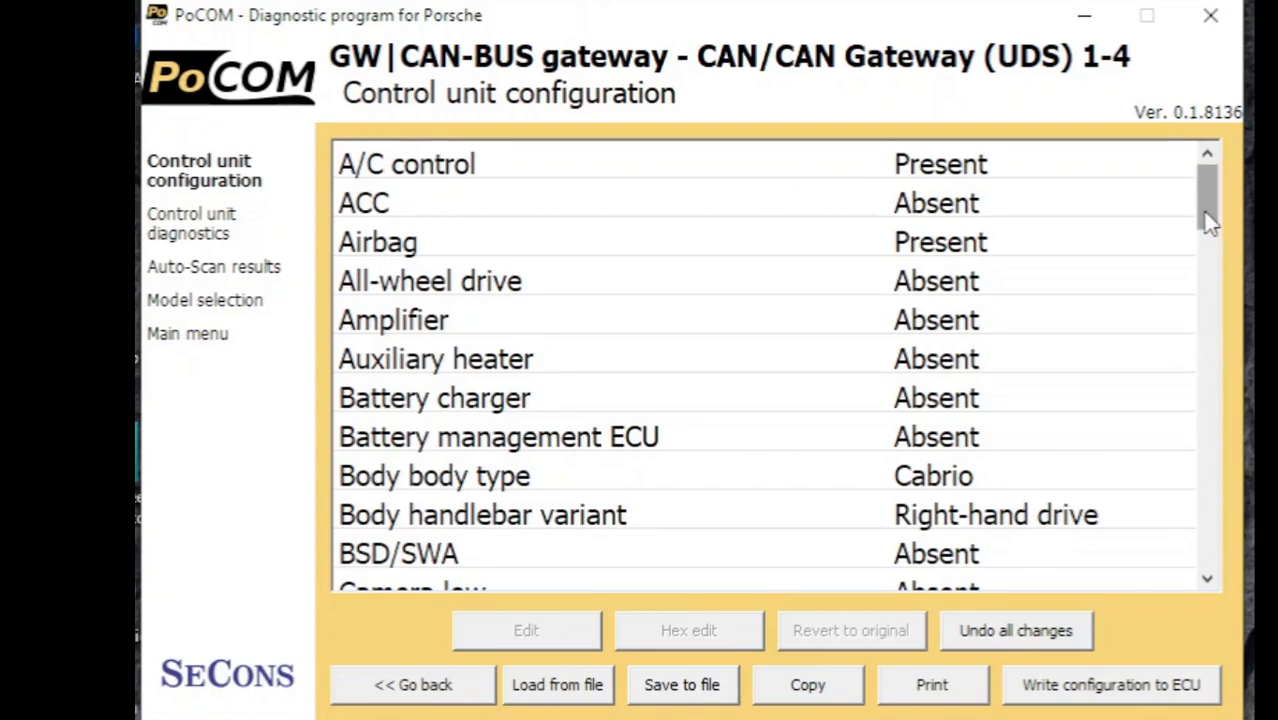
pyautogui.scroll(-3)
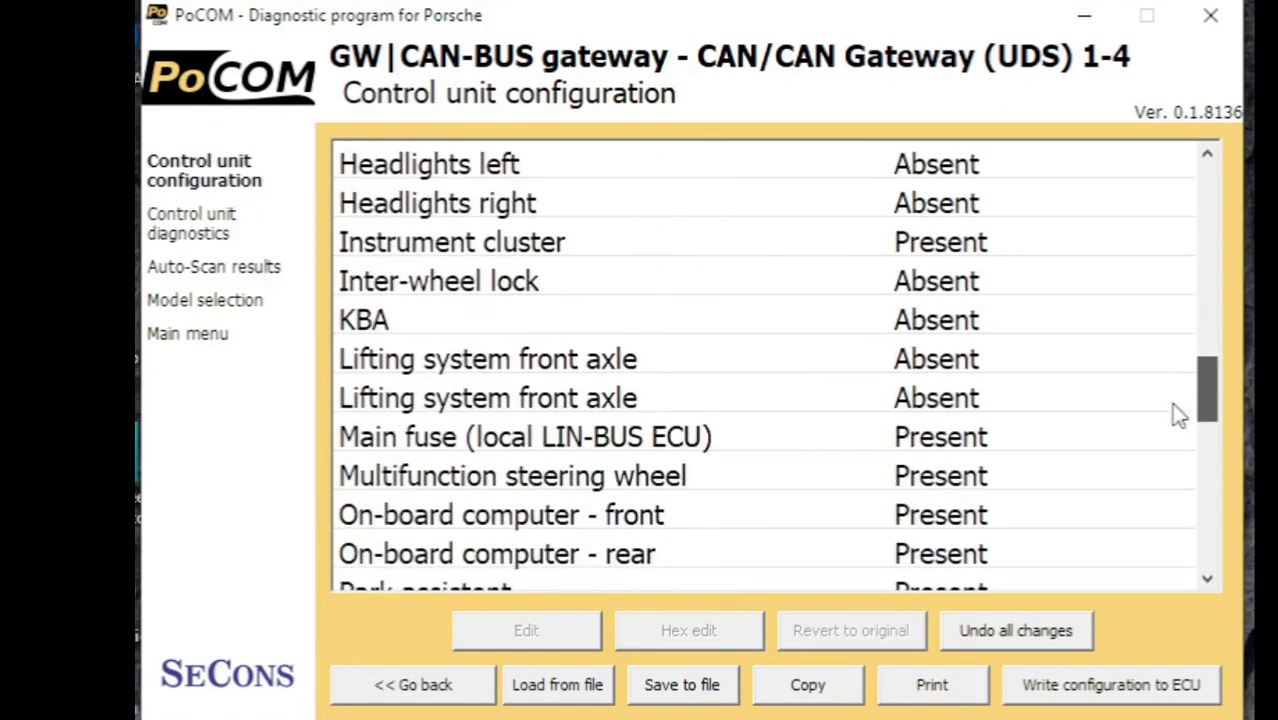
pyautogui.scroll(-3)
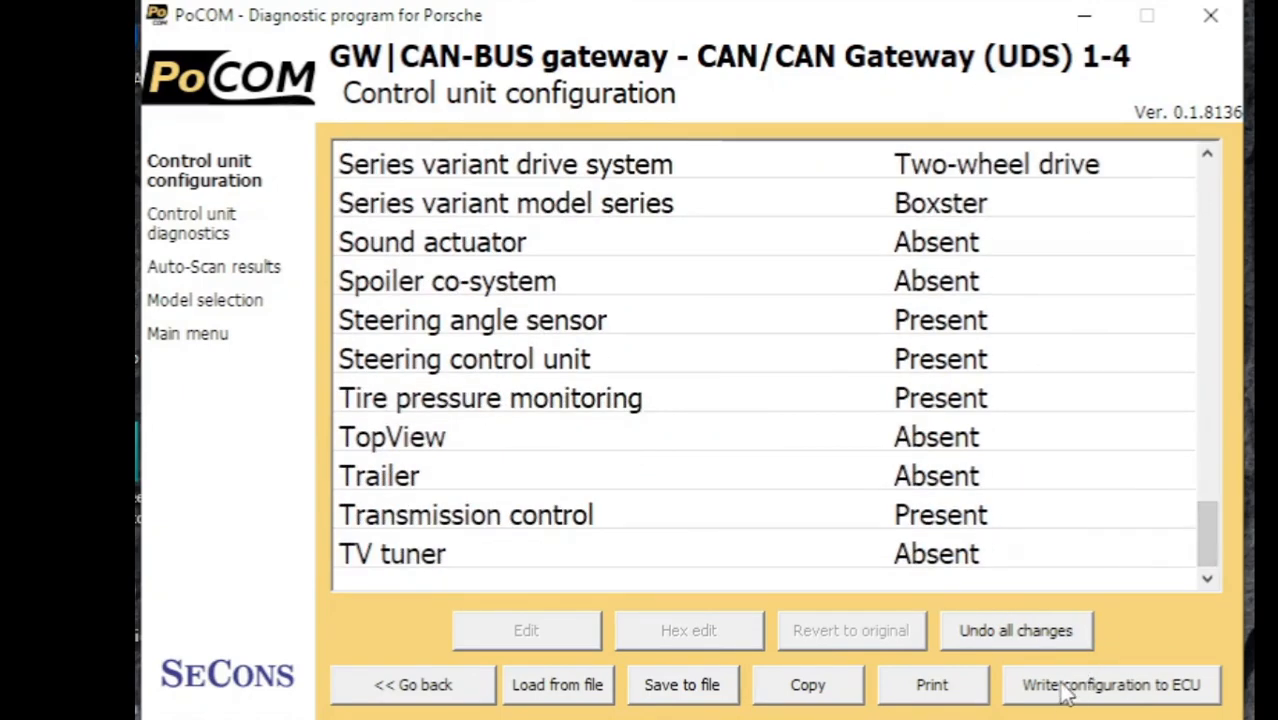
pyautogui.moveTo(496, 700)
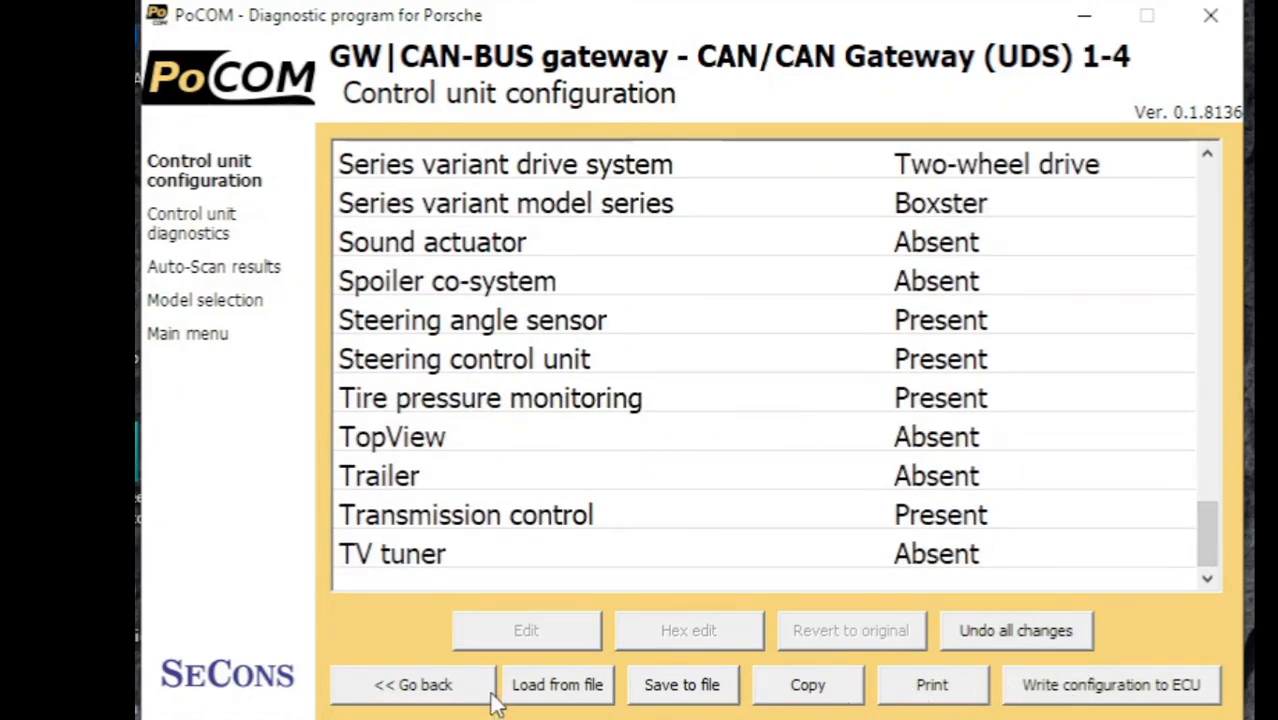
pyautogui.click(412, 684)
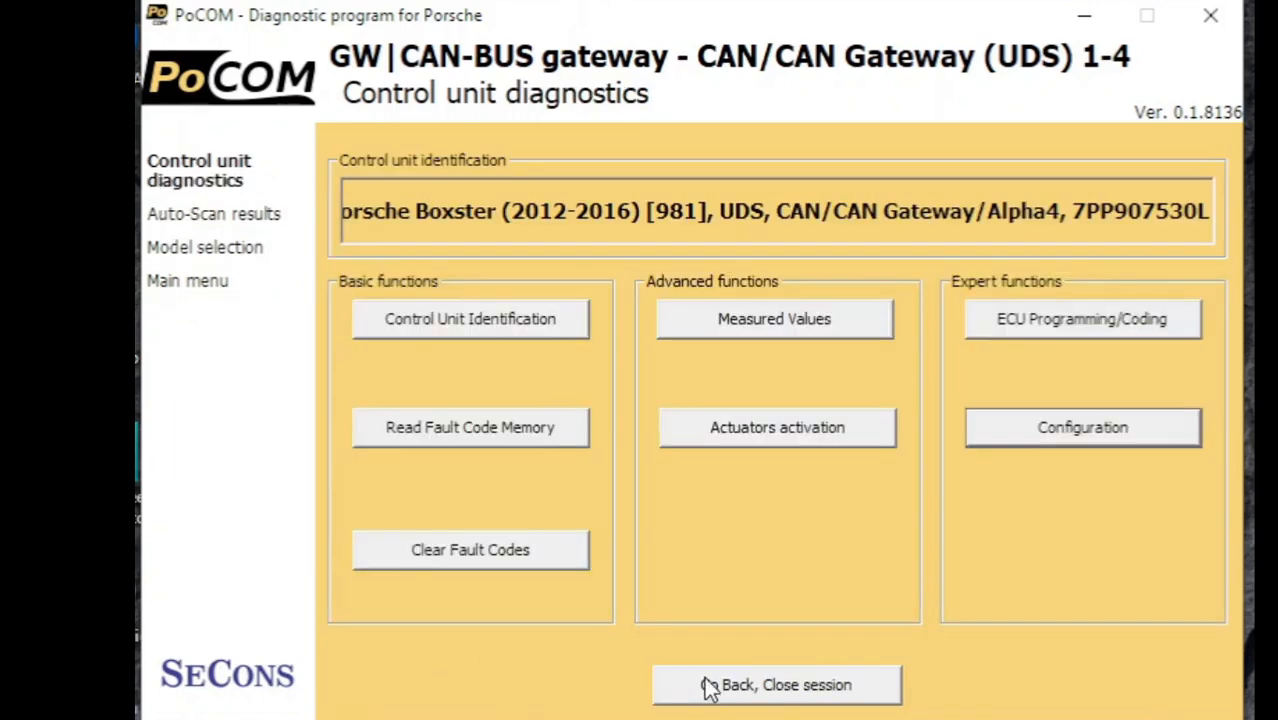
# - Connect to the engine control module and bring up its live measured values in graph view
pyautogui.click(776, 684)
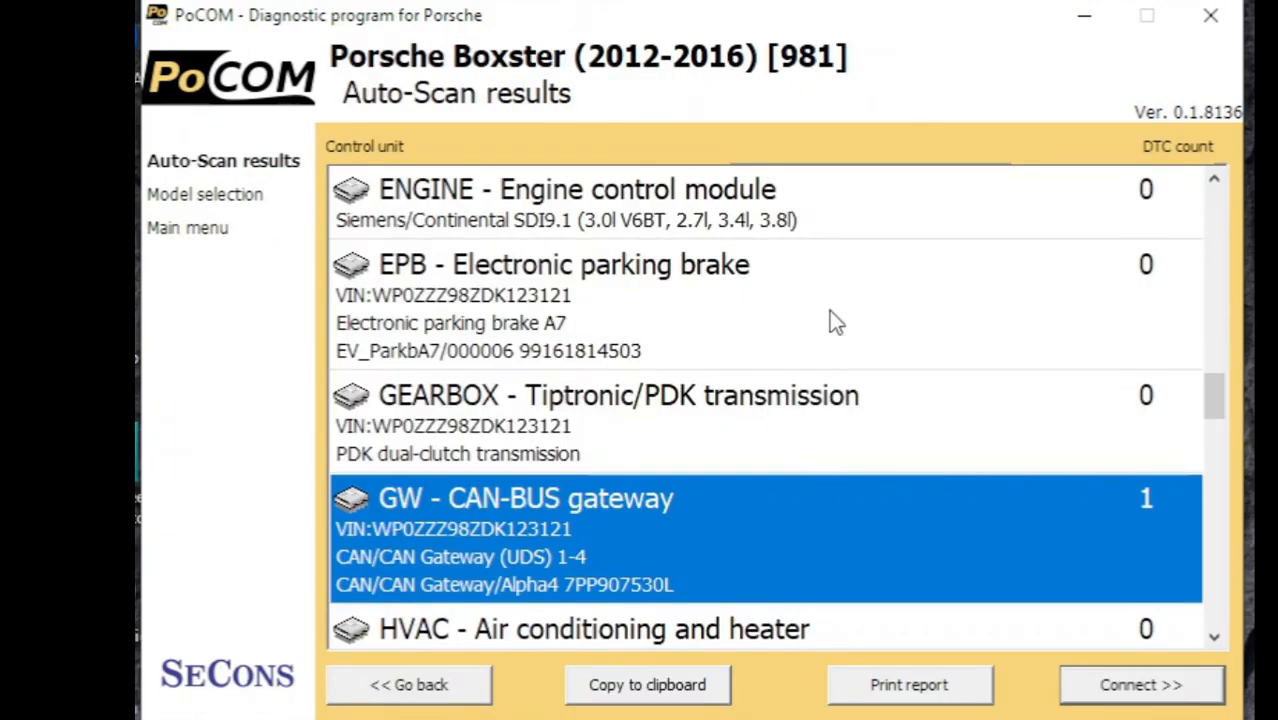
pyautogui.click(1140, 684)
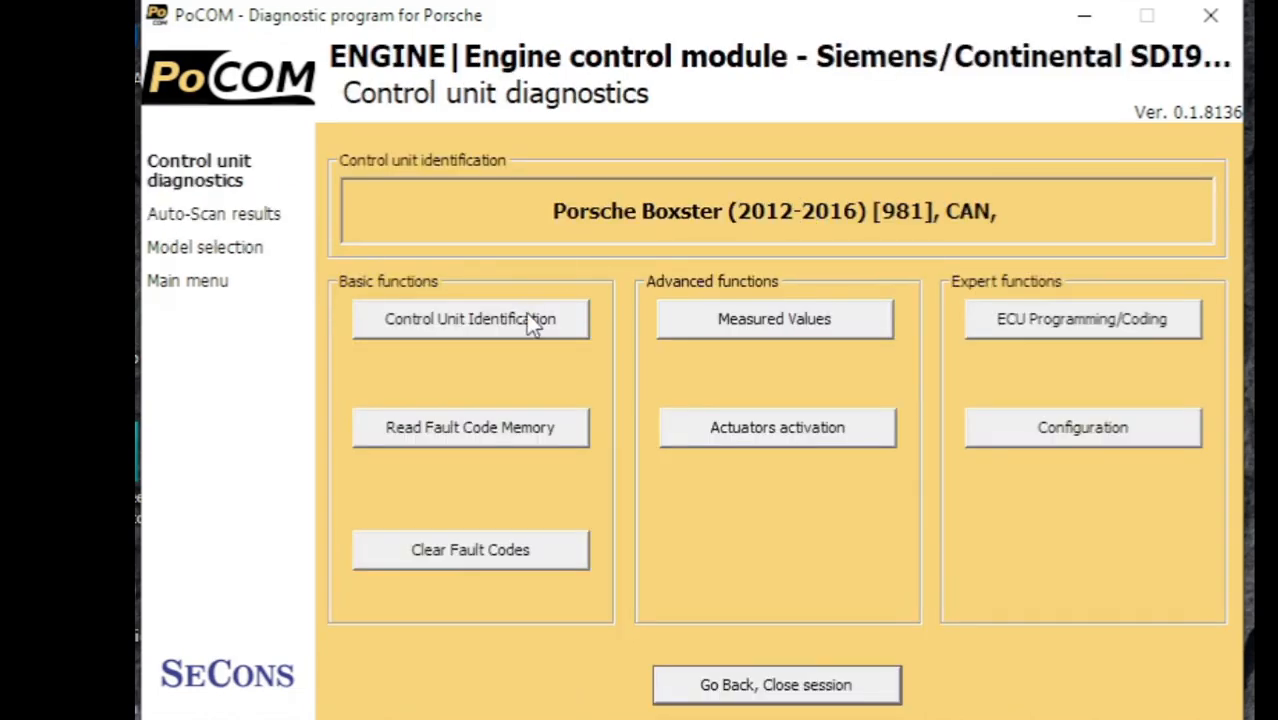
pyautogui.click(470, 318)
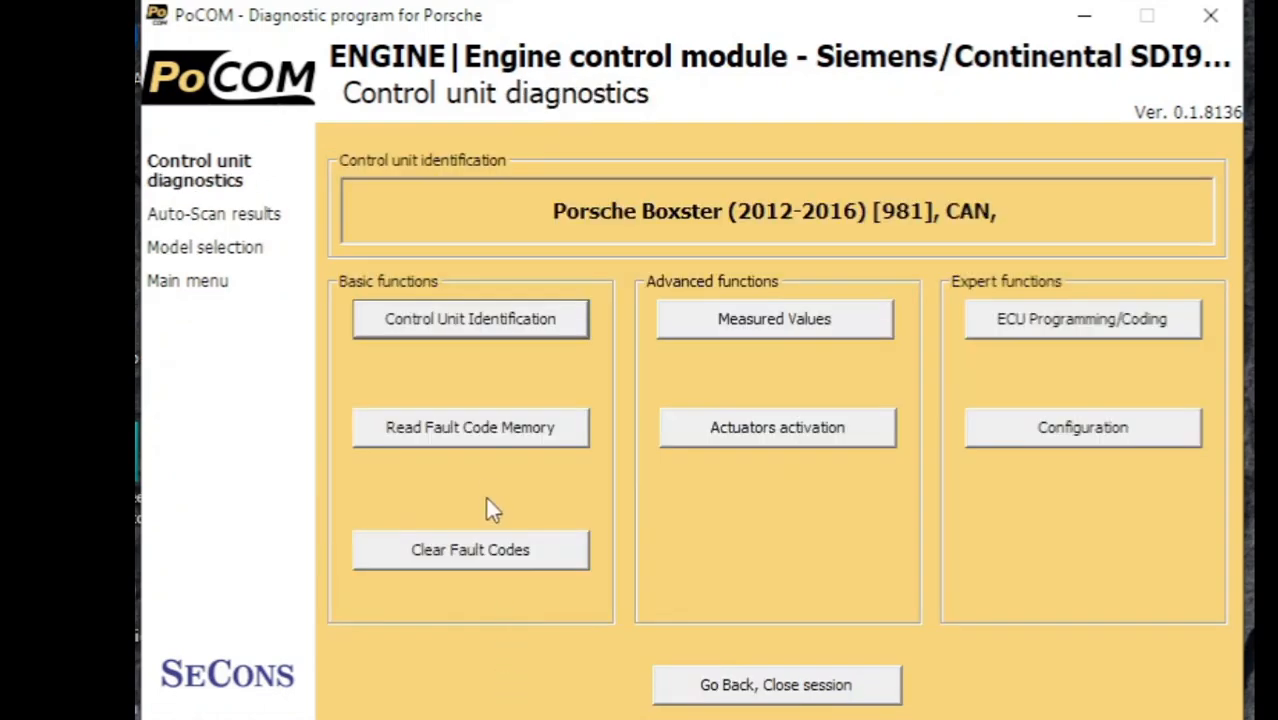
pyautogui.click(774, 318)
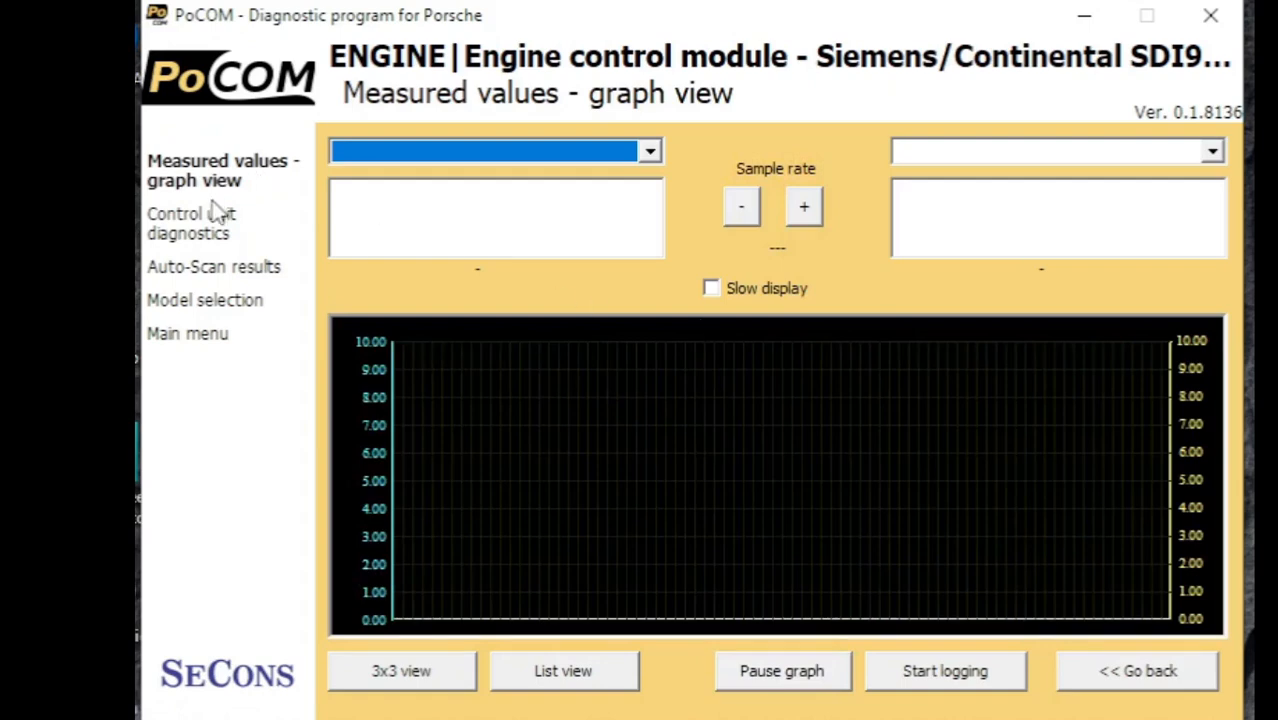
pyautogui.moveTo(540, 132)
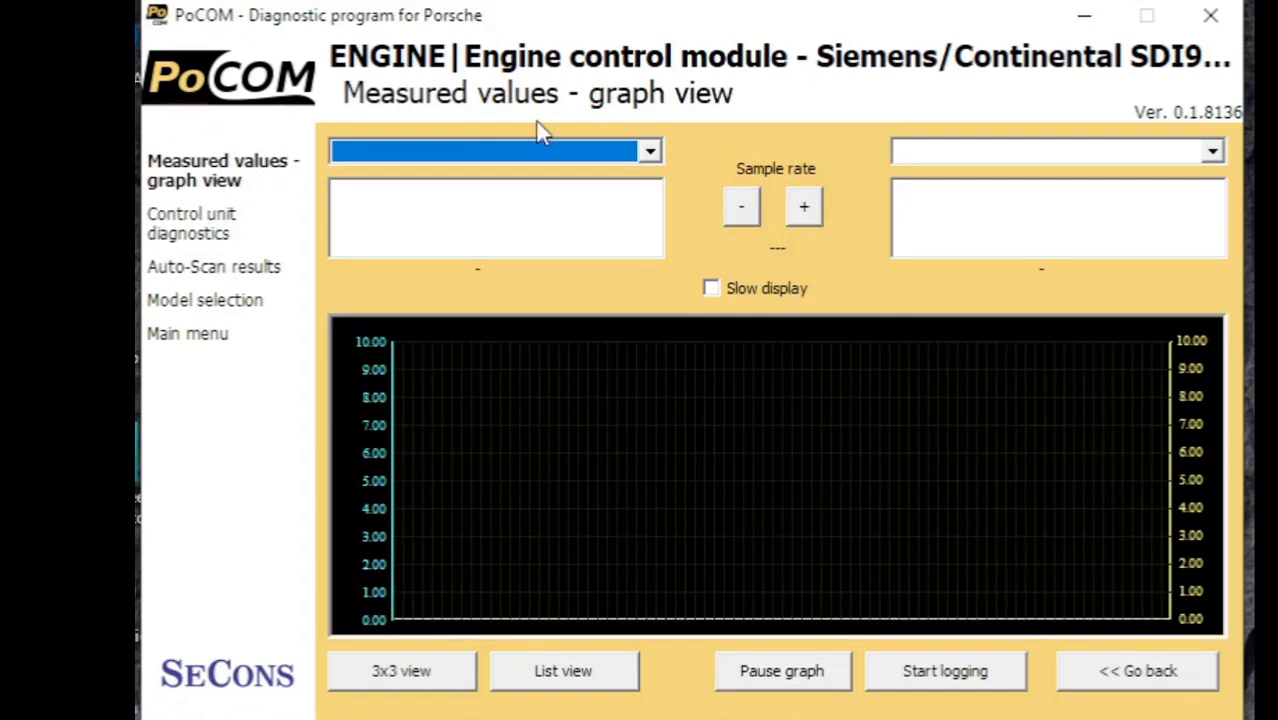
# - Browse the measured-values parameter list without choosing one and return to the engine diagnostics menu
pyautogui.click(648, 150)
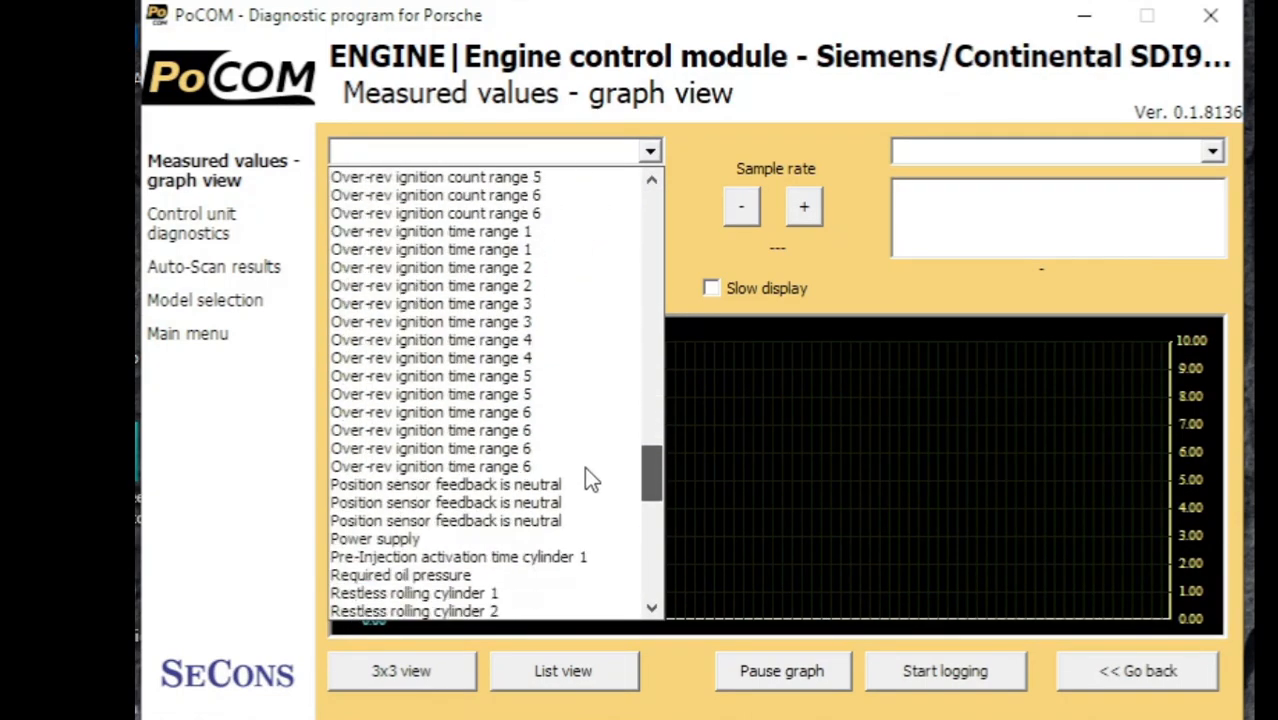
pyautogui.scroll(-3)
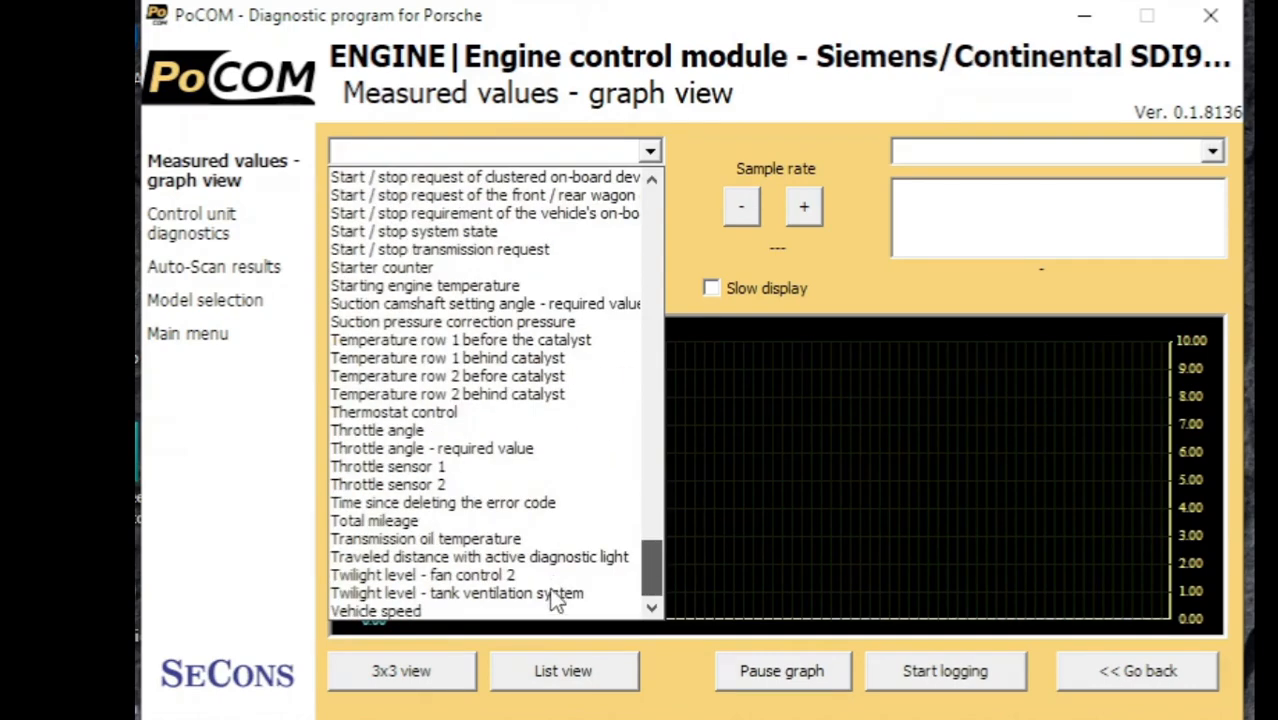
pyautogui.click(376, 612)
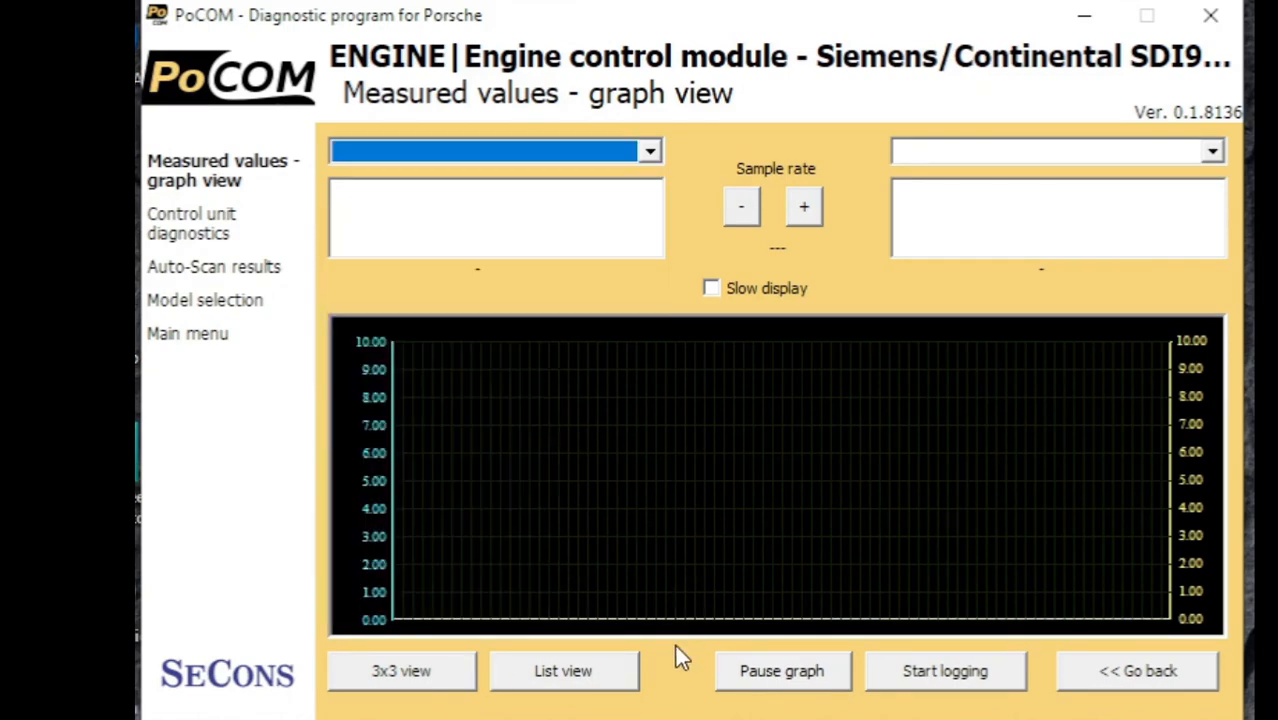
pyautogui.moveTo(1070, 636)
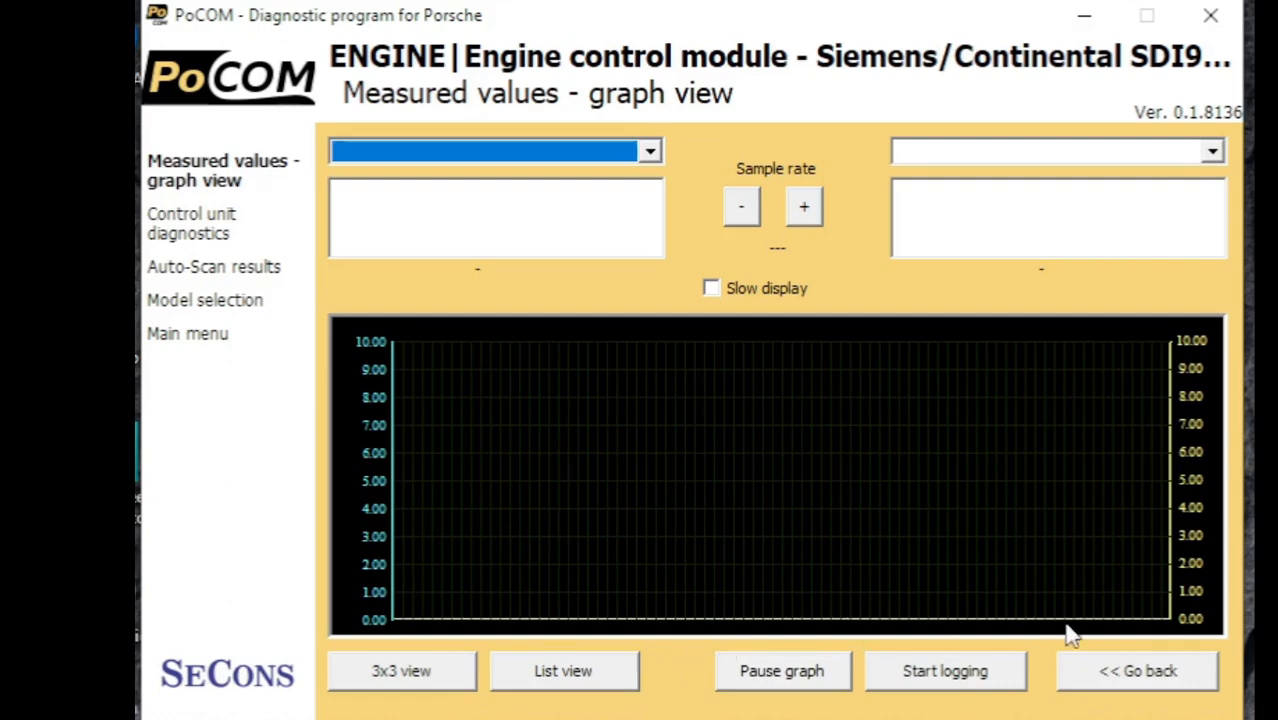
pyautogui.click(1136, 672)
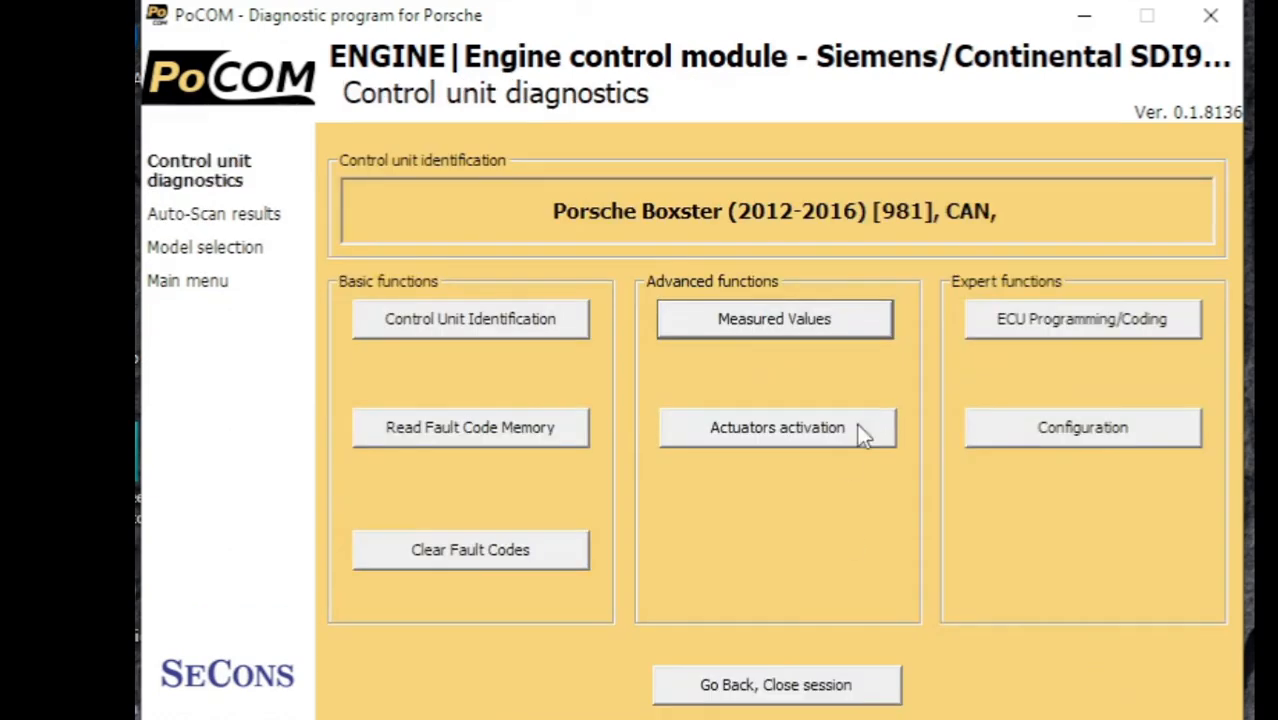
# - Browse the engine's actuator activation tests and ECU programming/coding lists without running any
pyautogui.click(776, 428)
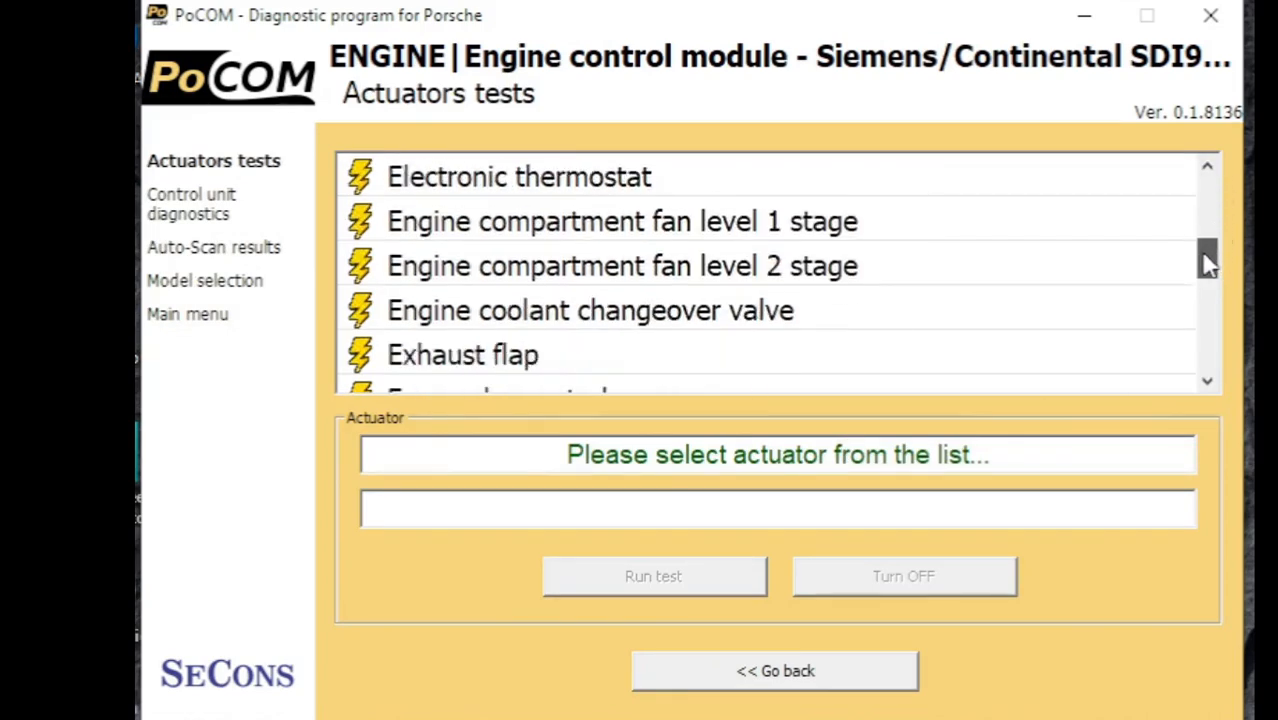
pyautogui.scroll(-3)
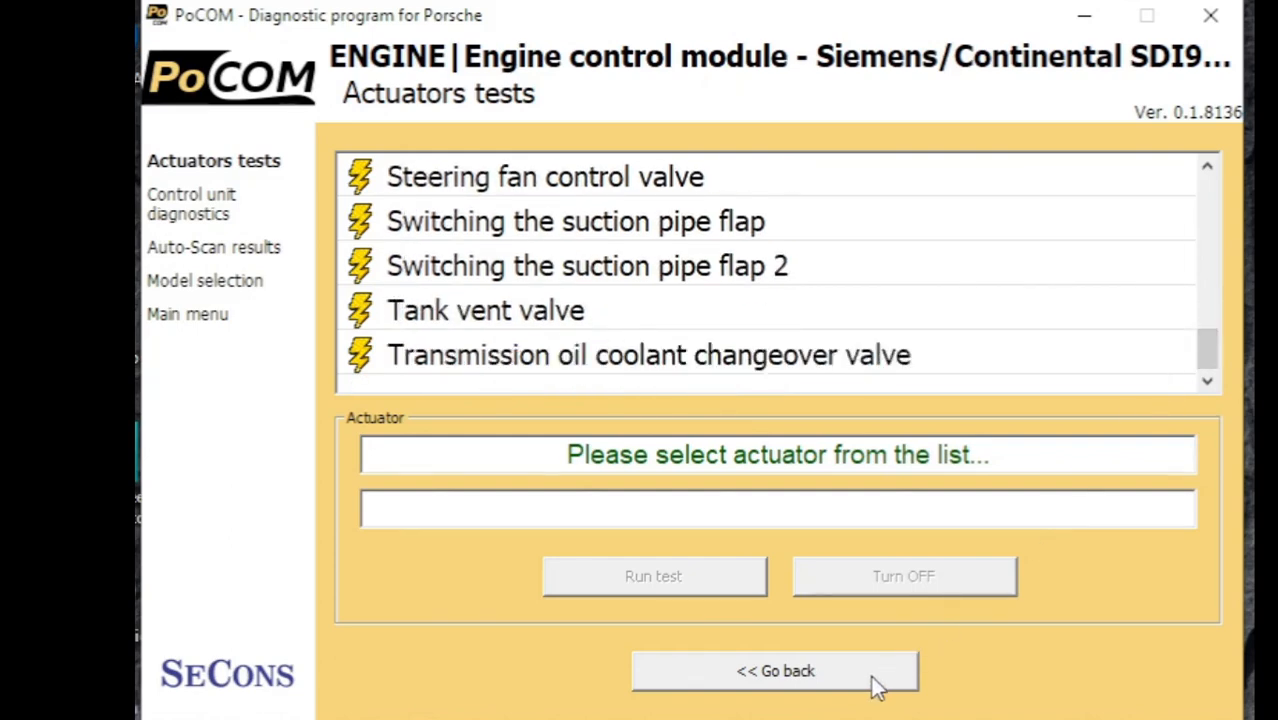
pyautogui.click(776, 672)
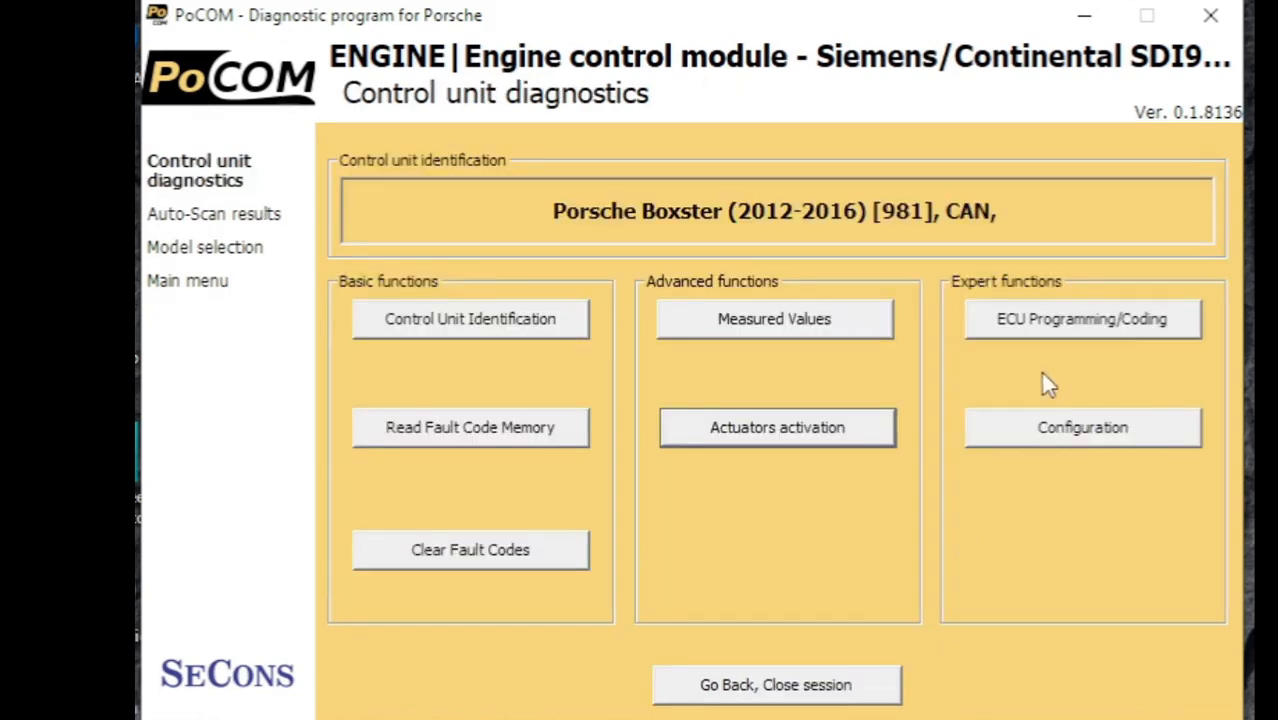
pyautogui.click(1082, 318)
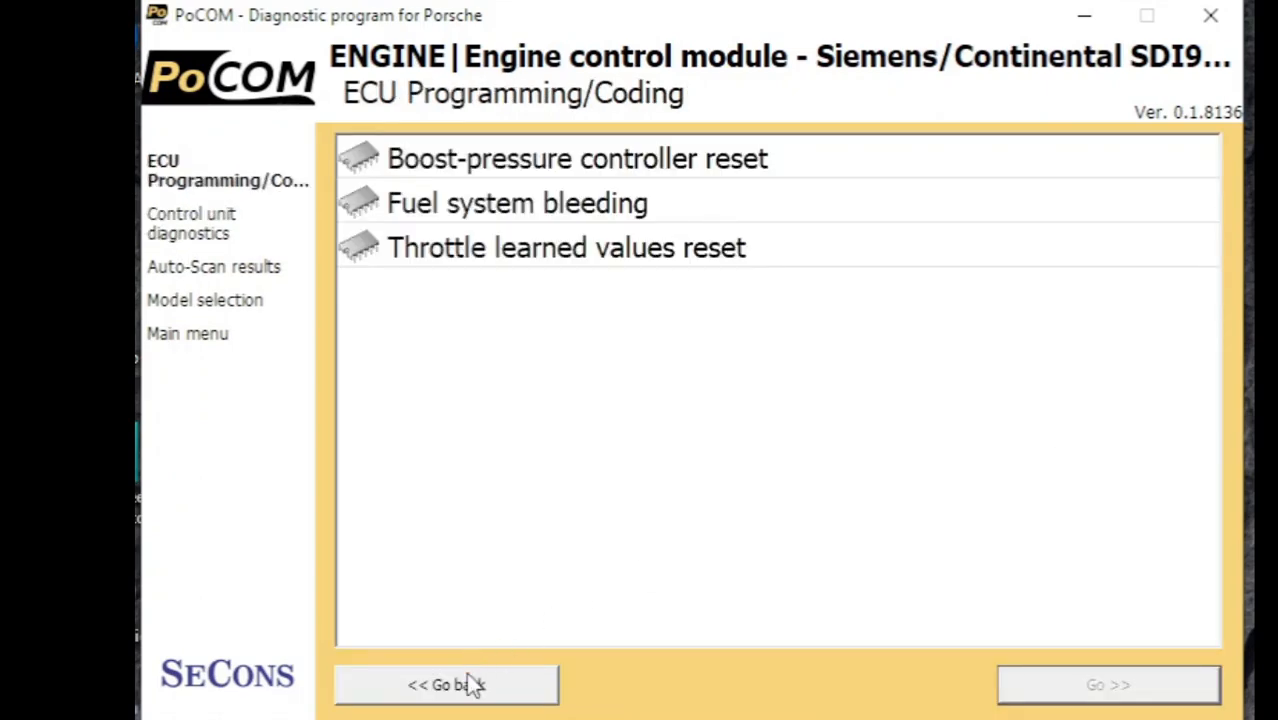
pyautogui.click(446, 684)
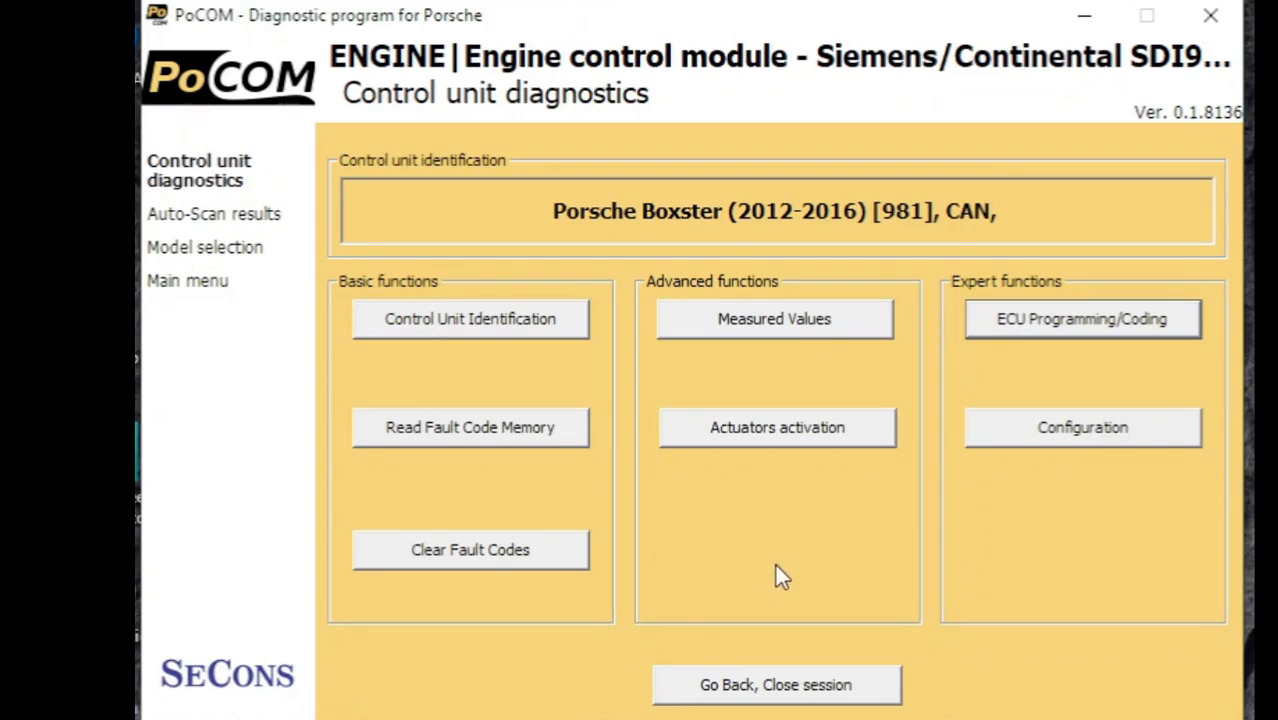
pyautogui.moveTo(788, 684)
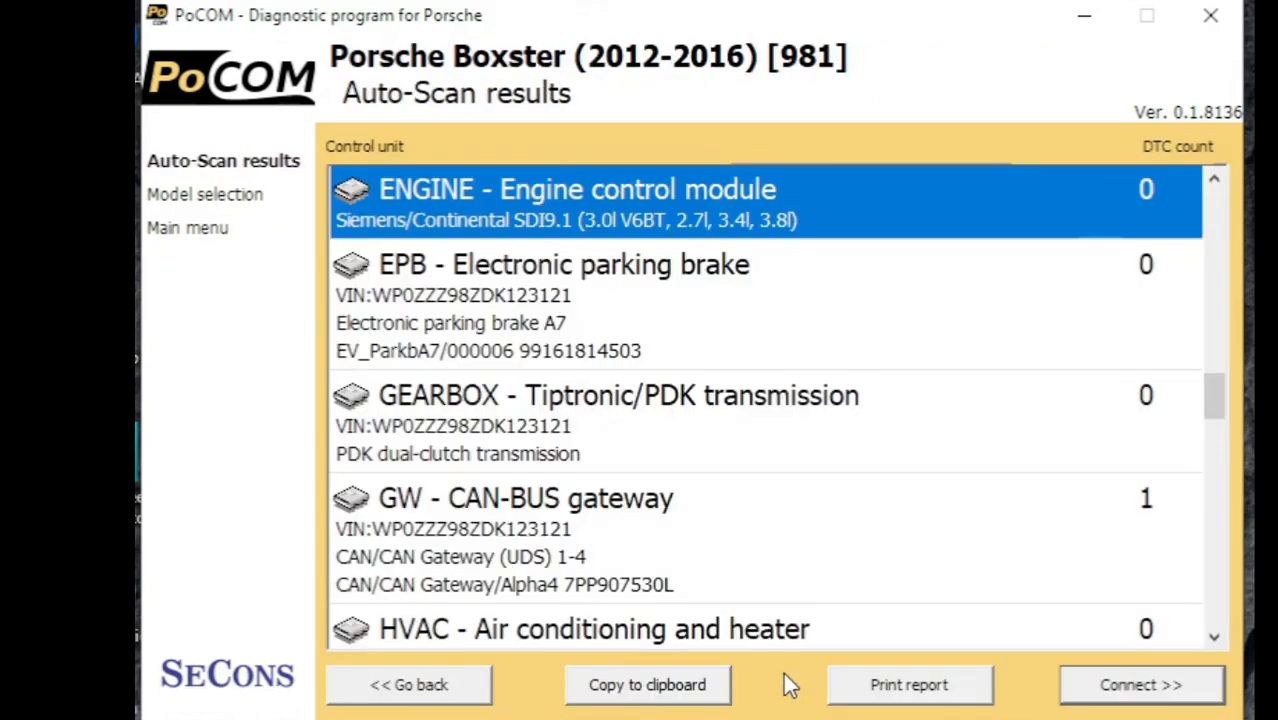
pyautogui.moveTo(556, 710)
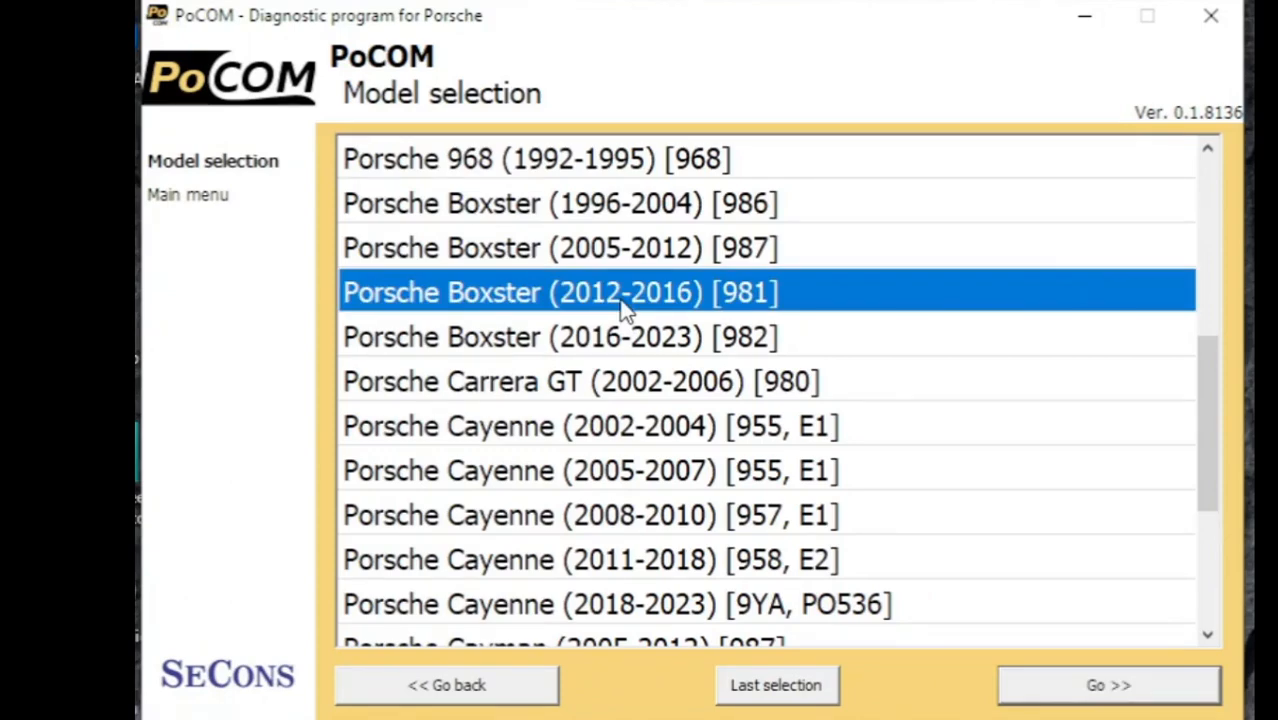
pyautogui.moveTo(1108, 524)
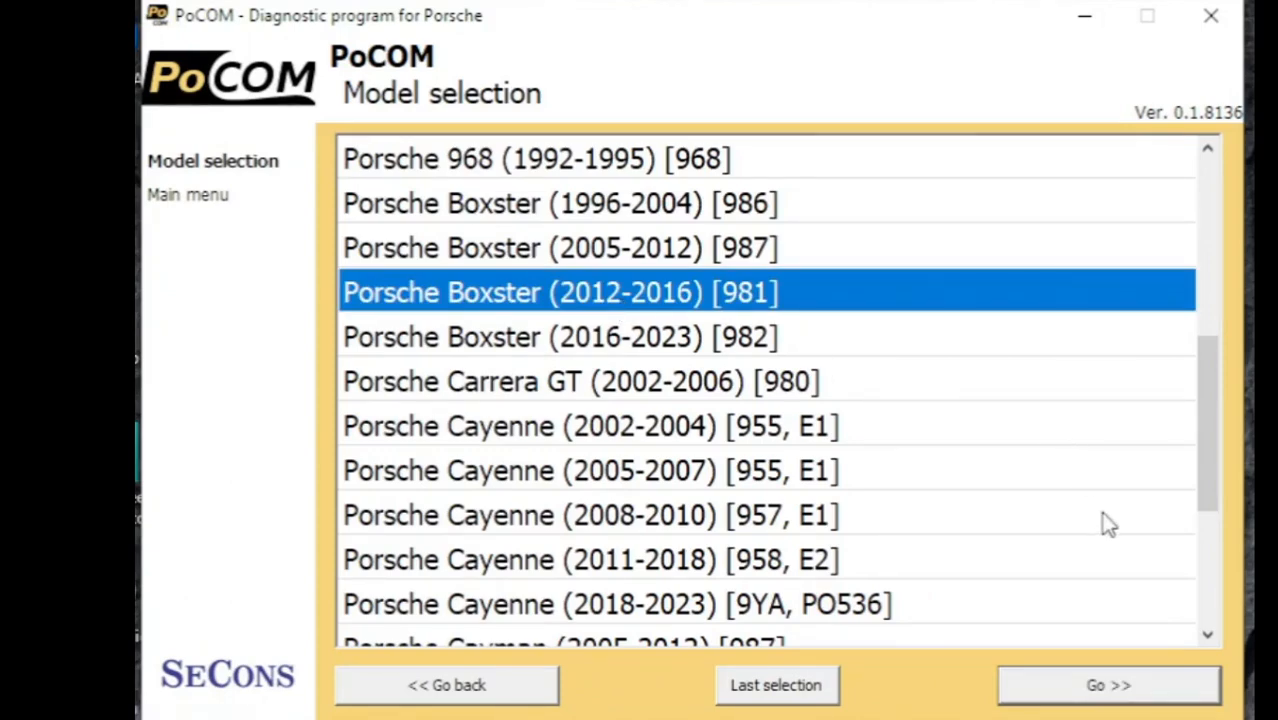
# - Continue with Boxster 981 and connect to the GEARBOX - Tiptronic/PDK transmission control unit
pyautogui.click(1108, 684)
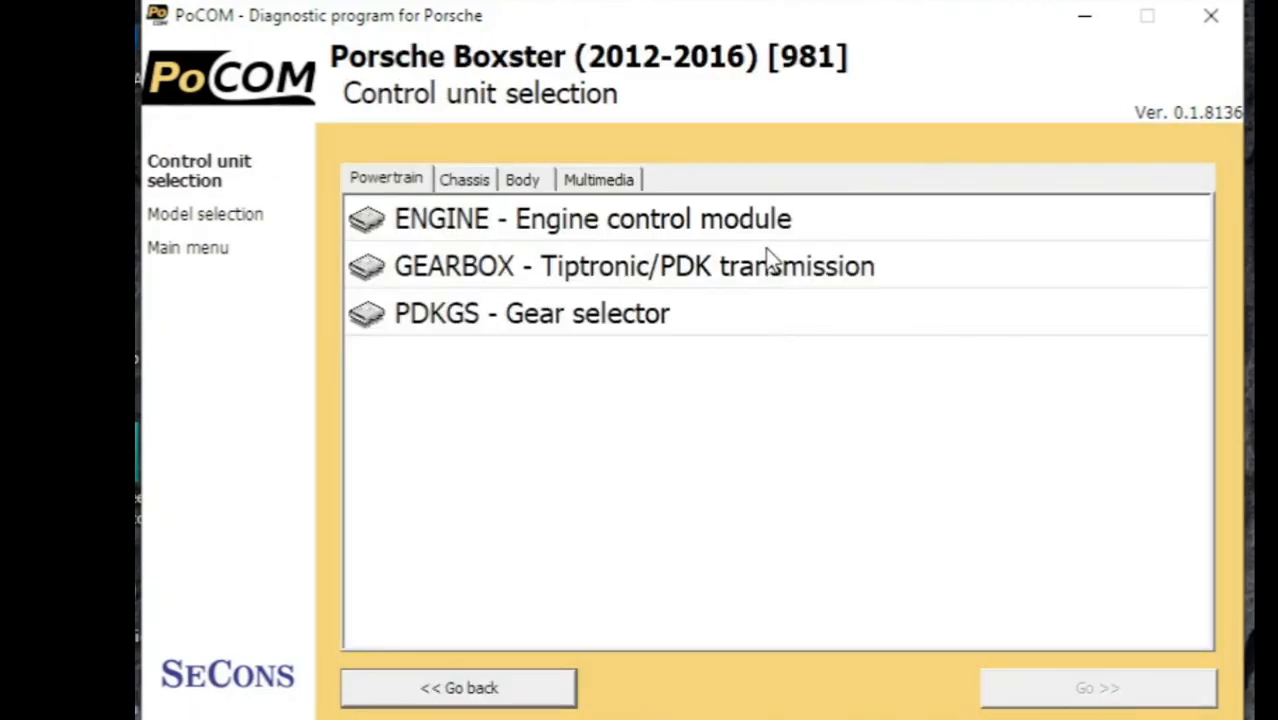
pyautogui.click(634, 266)
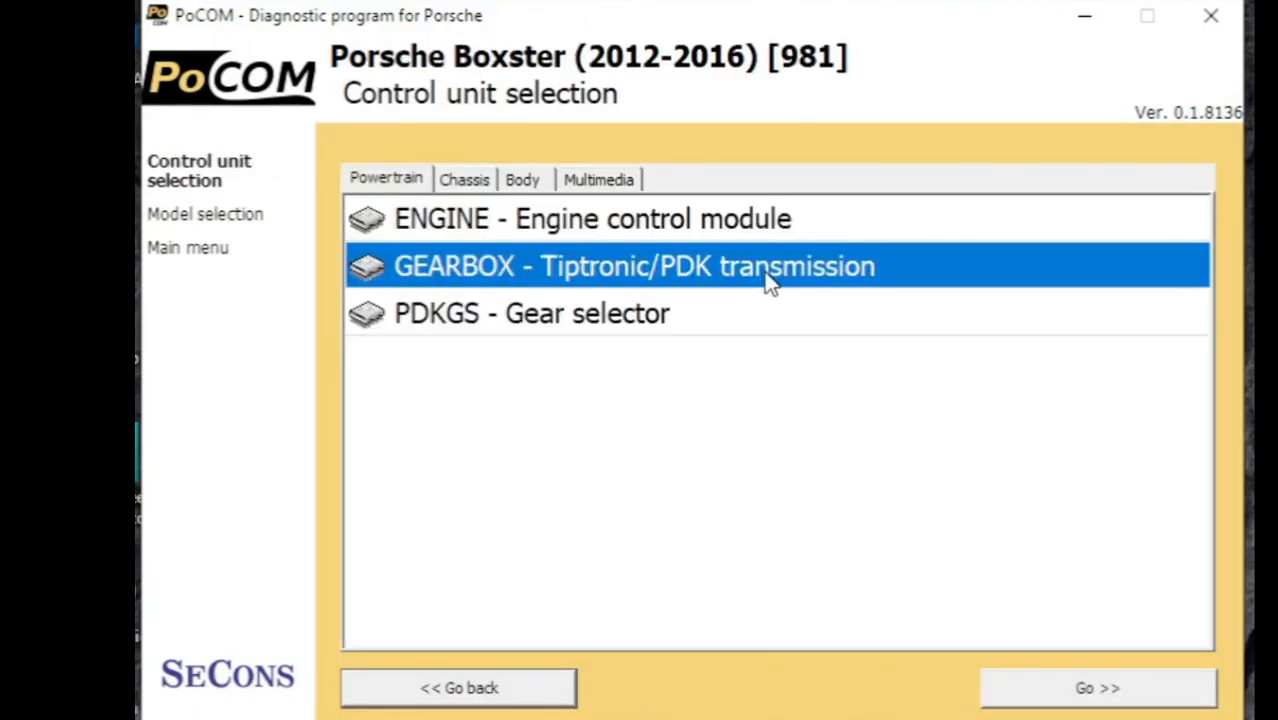
pyautogui.moveTo(1068, 640)
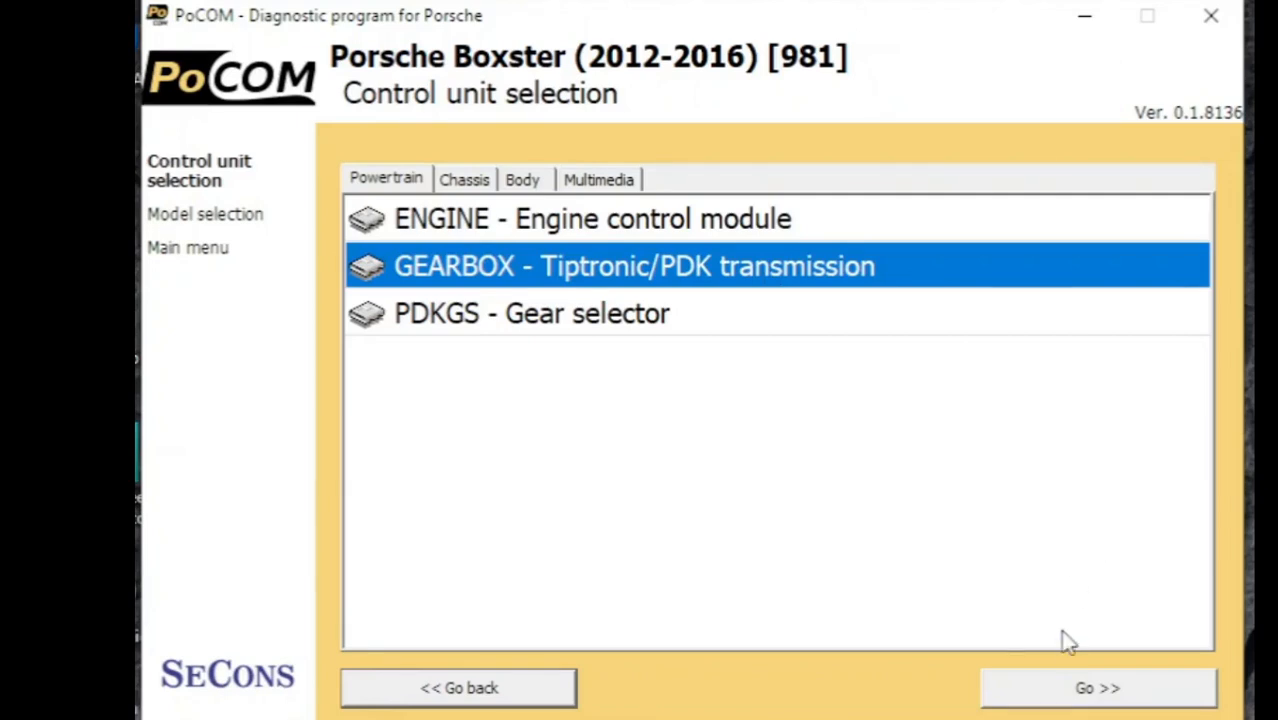
pyautogui.click(1096, 688)
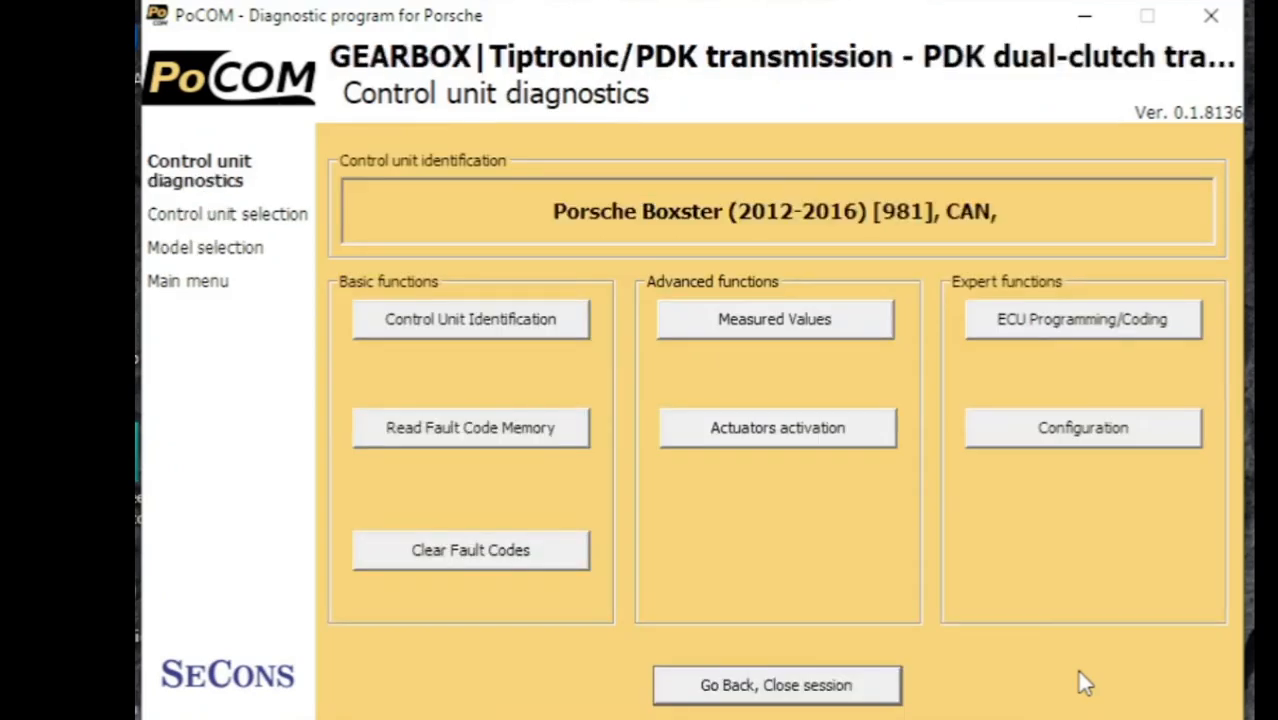
pyautogui.moveTo(656, 684)
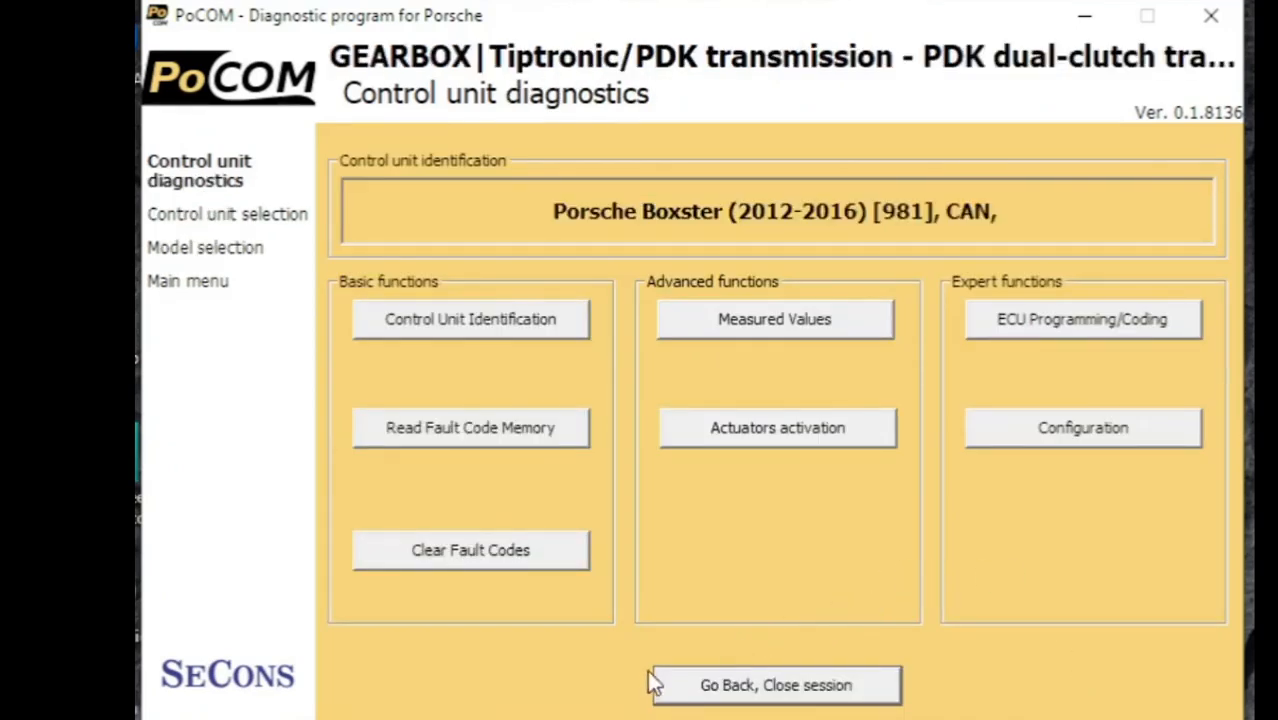
pyautogui.moveTo(584, 544)
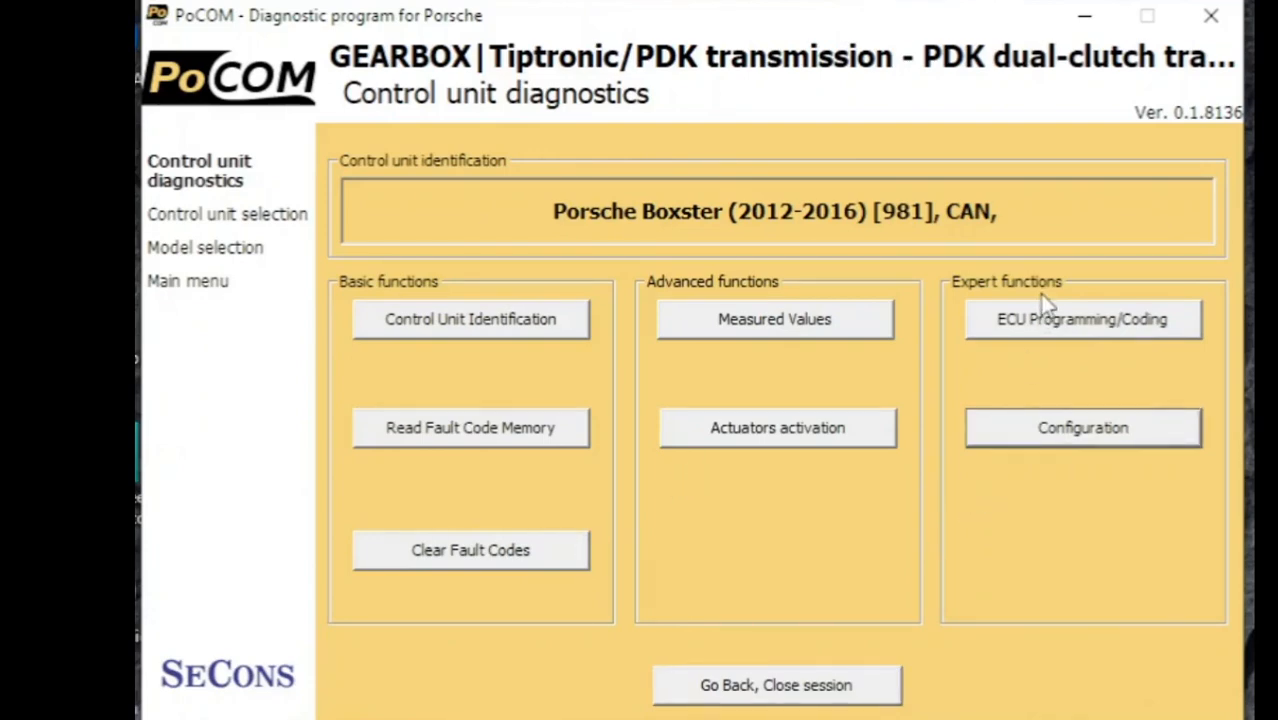
# - Show the PDK gearbox's ECU programming/coding functions, including clutch calibration and fluid fill mode
pyautogui.click(1082, 320)
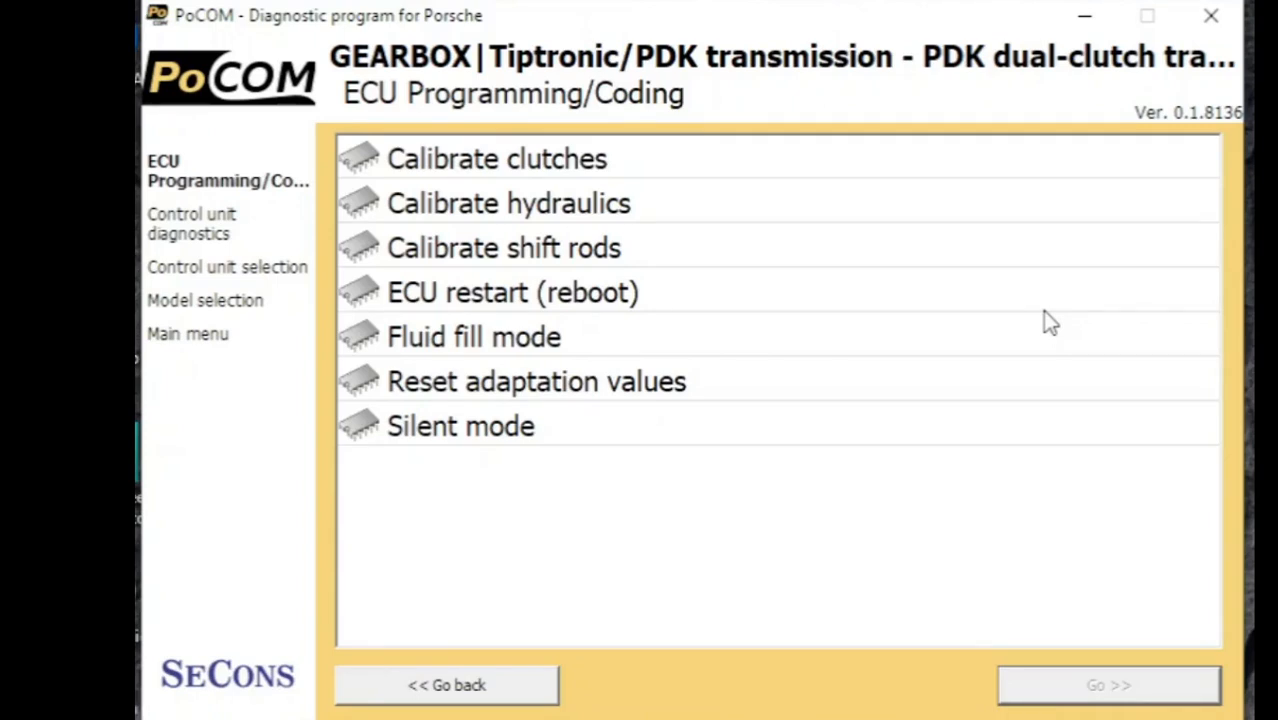
pyautogui.moveTo(924, 438)
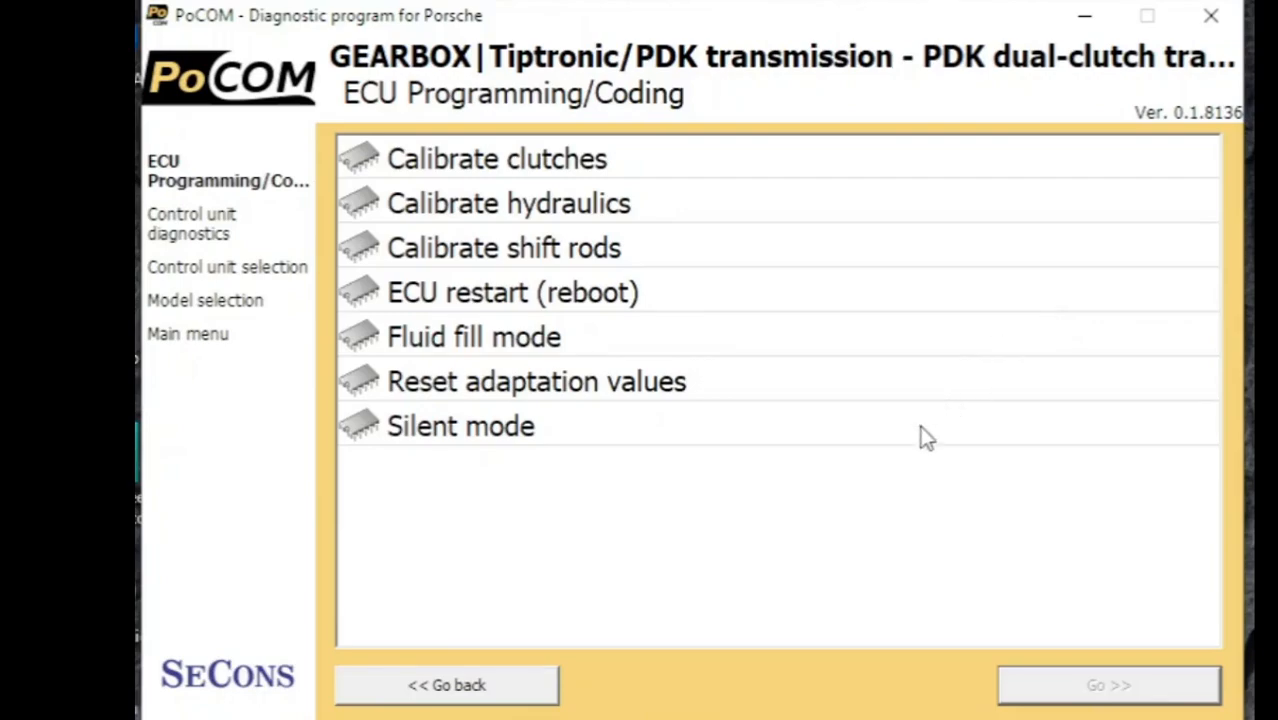